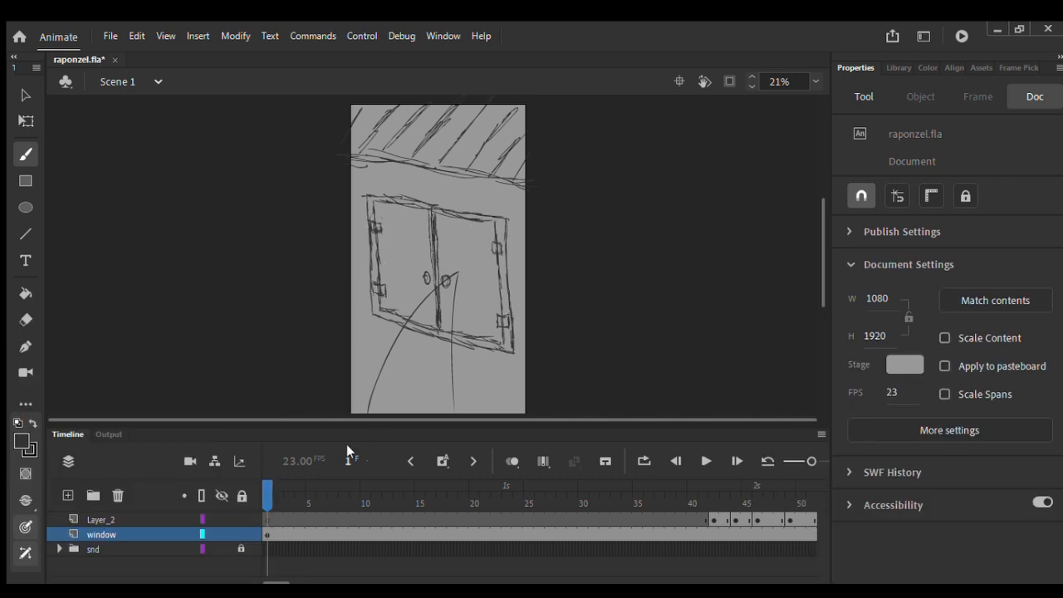
pyautogui.moveTo(429, 246)
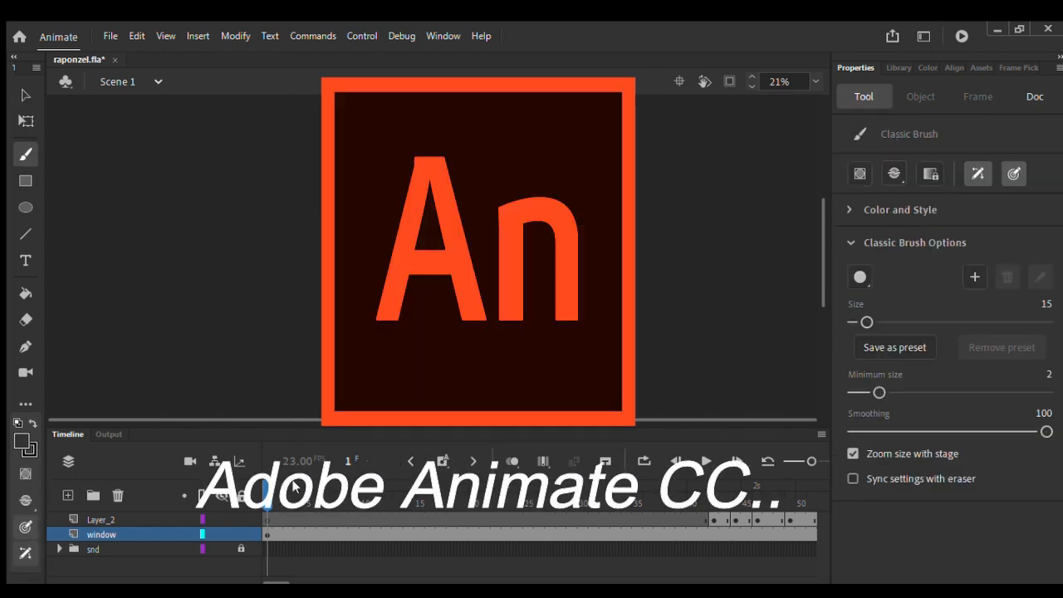
# Toggle Selection and Brush tools, step the playhead, and make Layer_2 the active drawing layer
pyautogui.click(1034, 96)
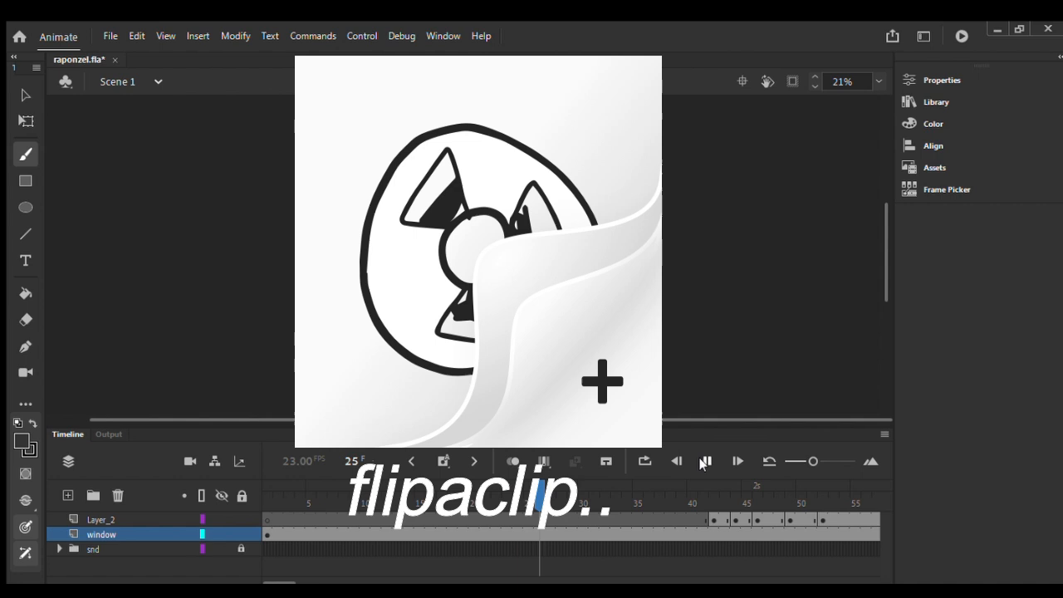
pyautogui.click(737, 462)
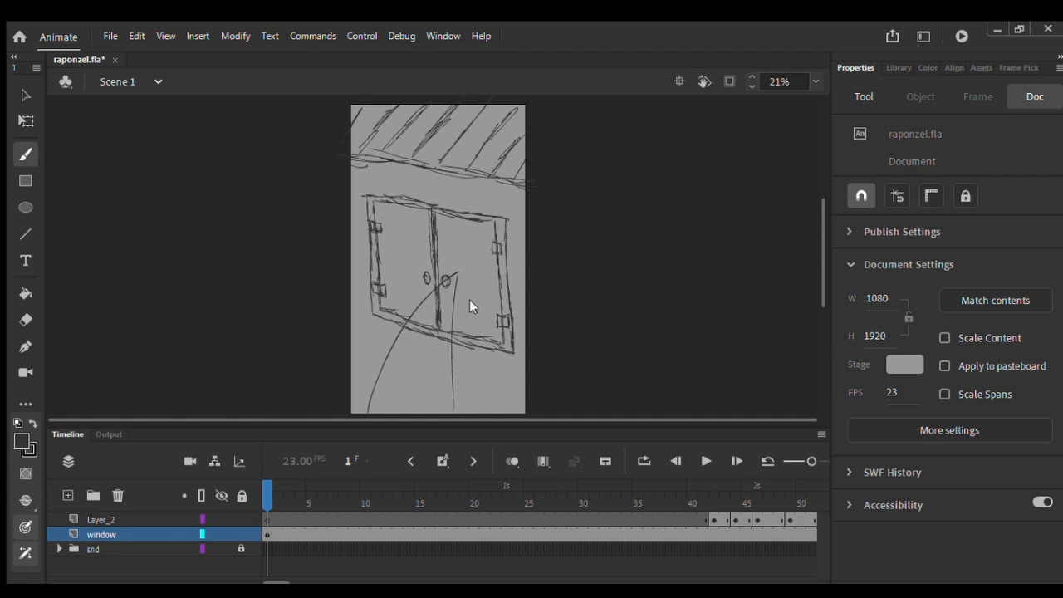
pyautogui.moveTo(562, 198)
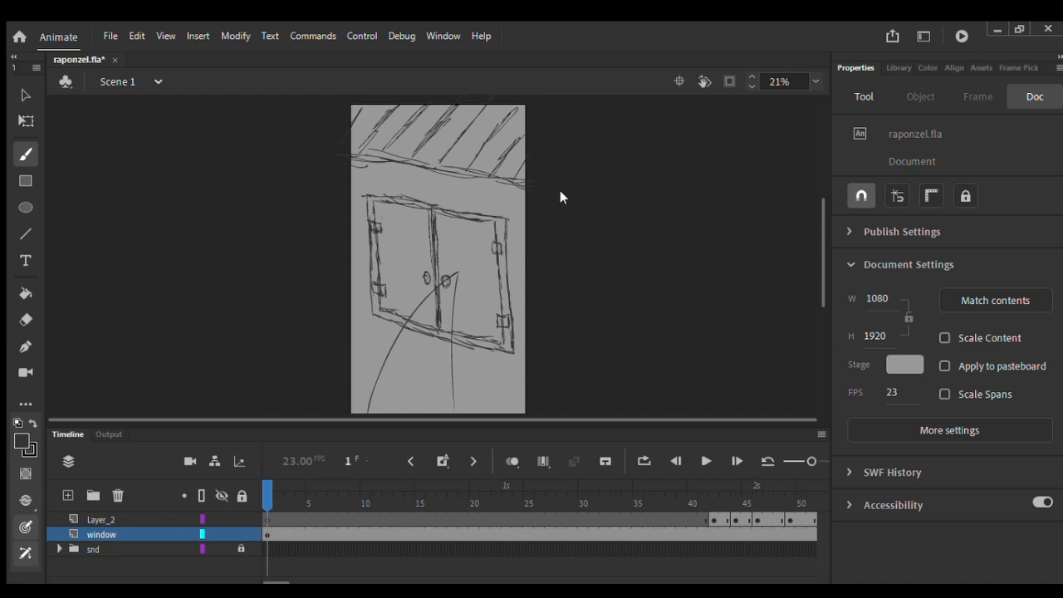
pyautogui.moveTo(668, 246)
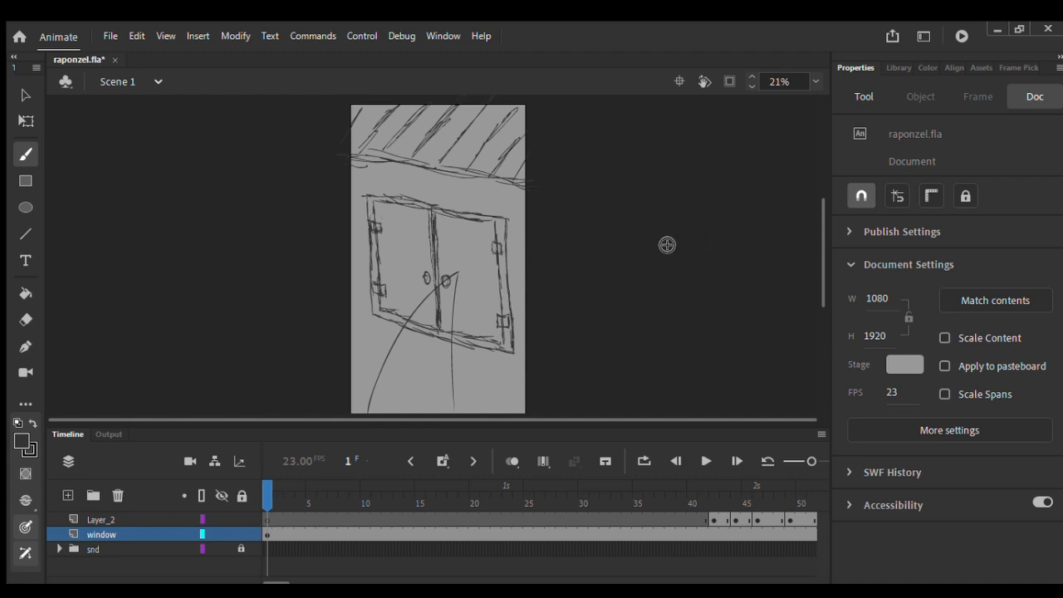
pyautogui.moveTo(286, 491)
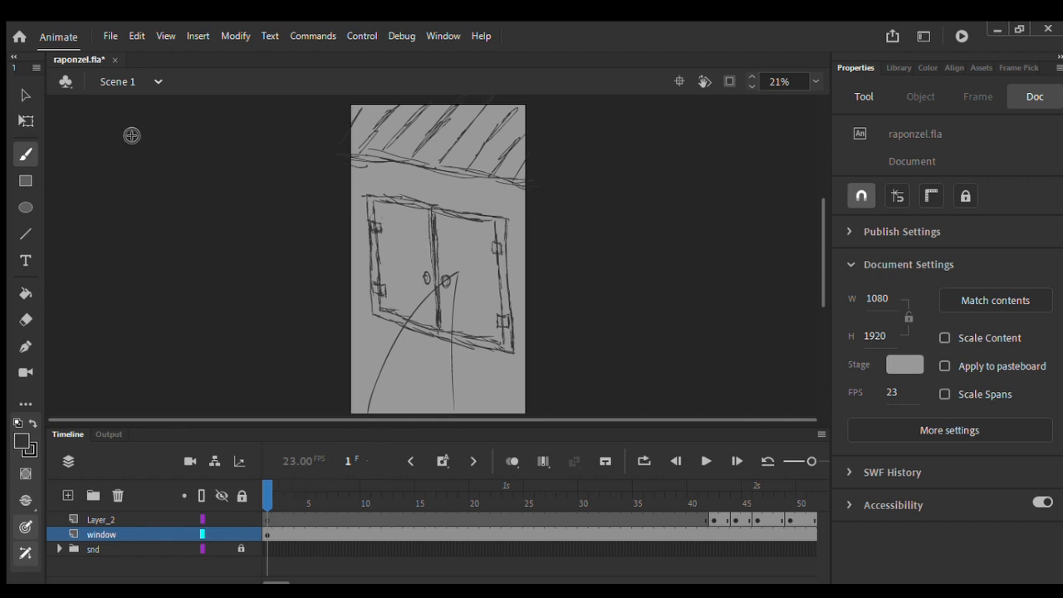
pyautogui.click(25, 95)
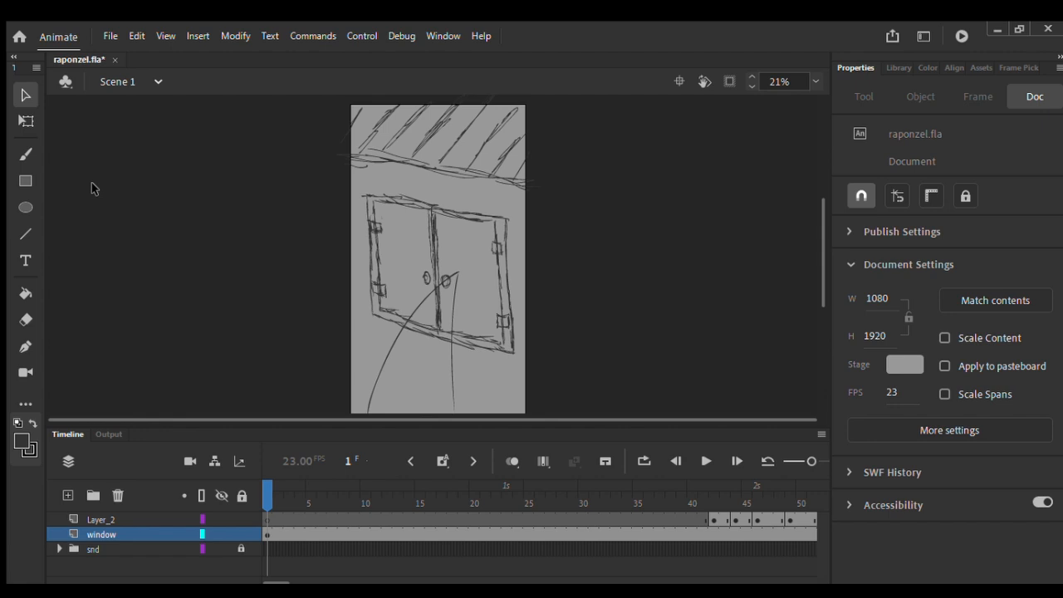
pyautogui.click(25, 155)
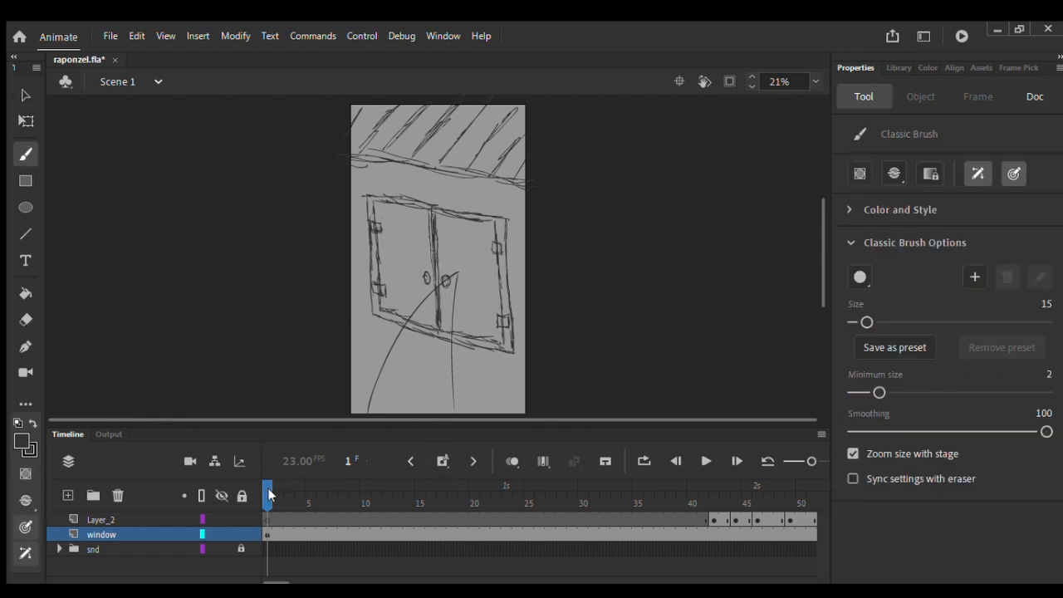
pyautogui.click(1035, 96)
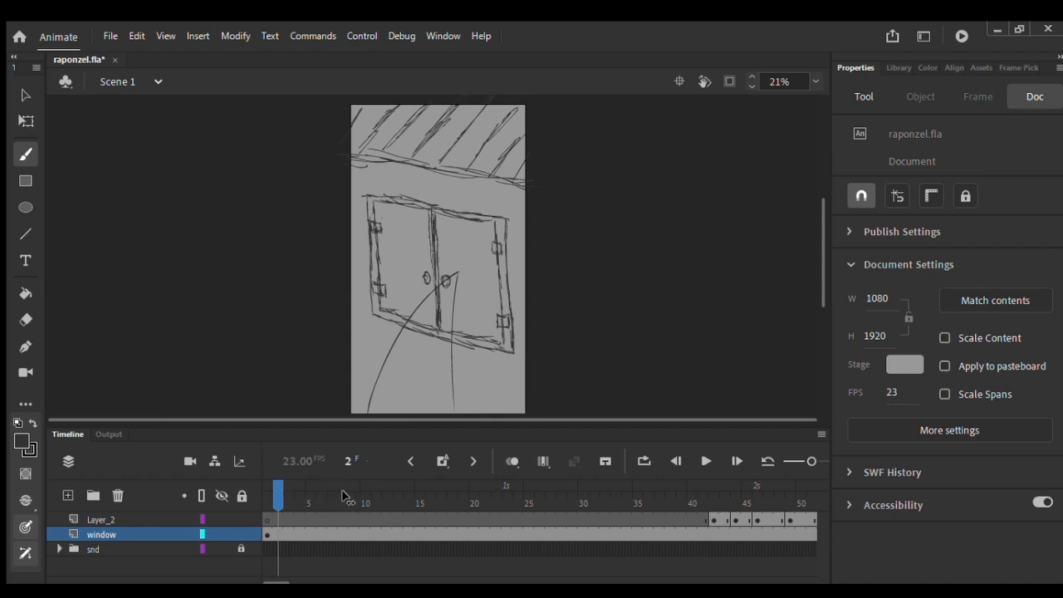
pyautogui.click(704, 461)
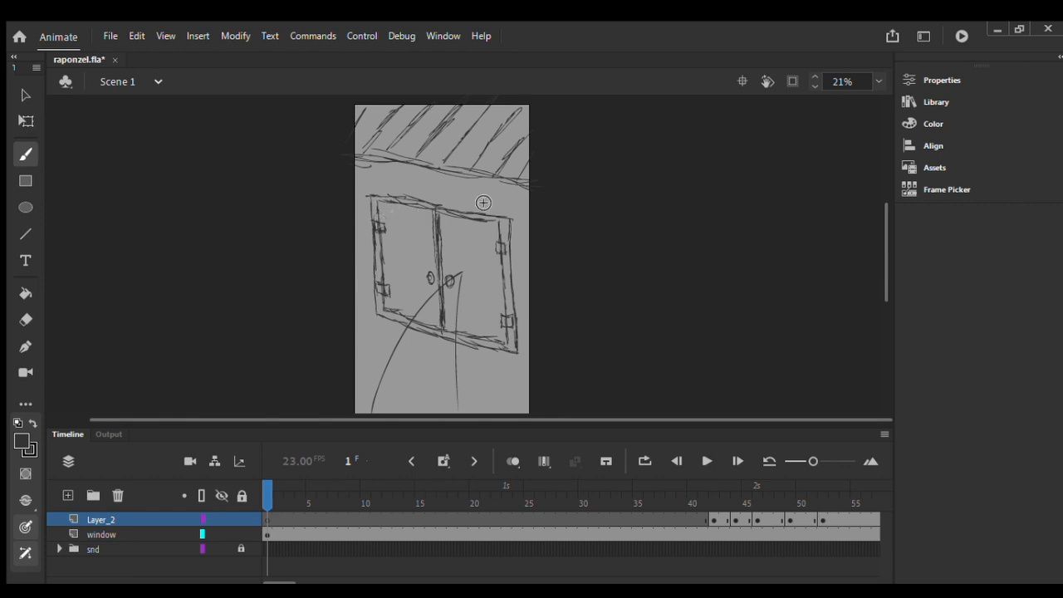
pyautogui.moveTo(375, 394)
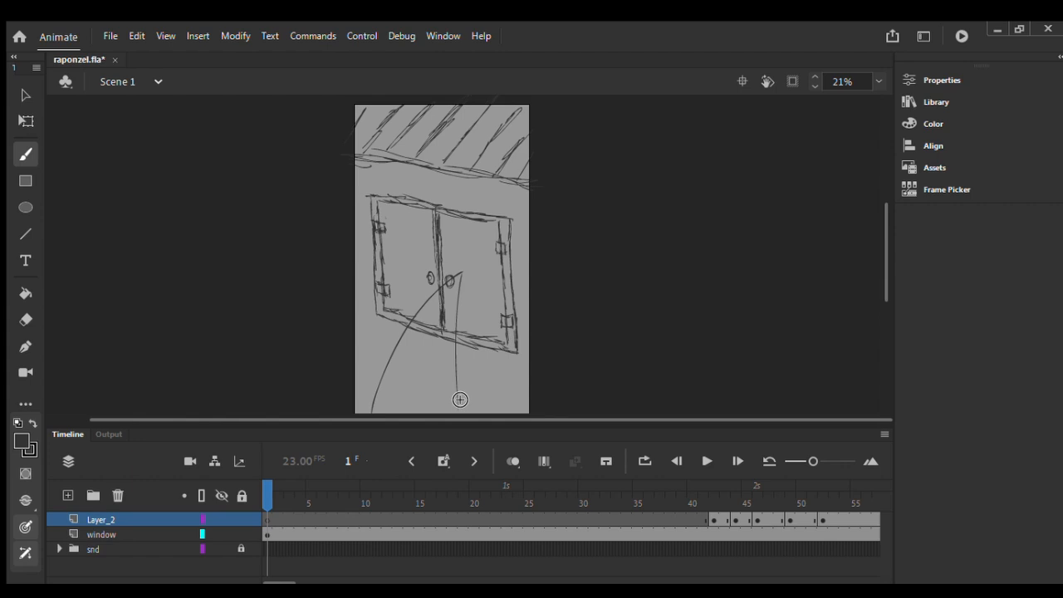
pyautogui.moveTo(457, 335)
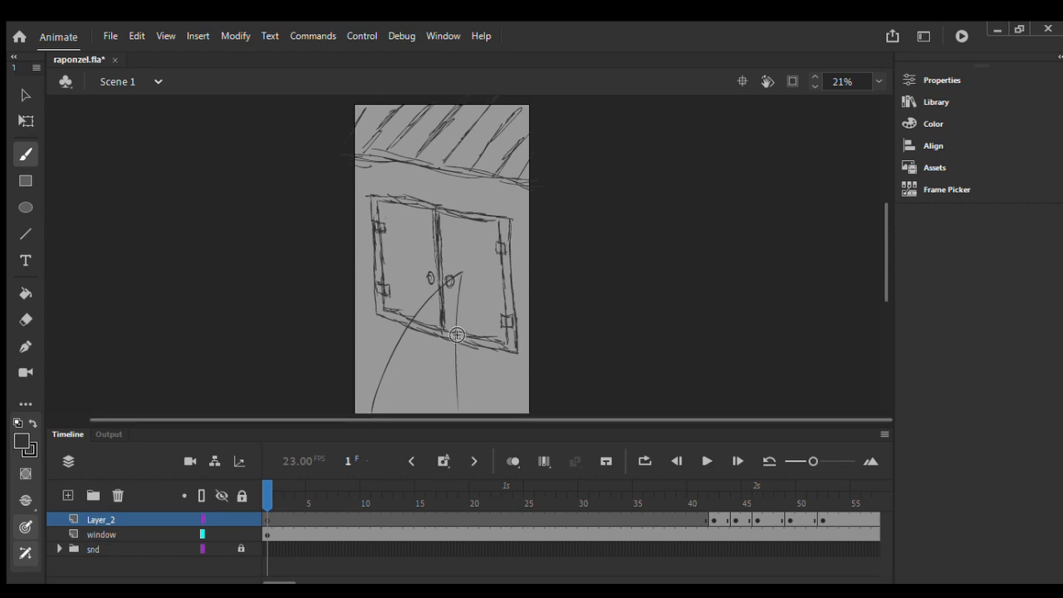
# Brush the throw line and the stone striking the window at frames 45–46
pyautogui.click(736, 490)
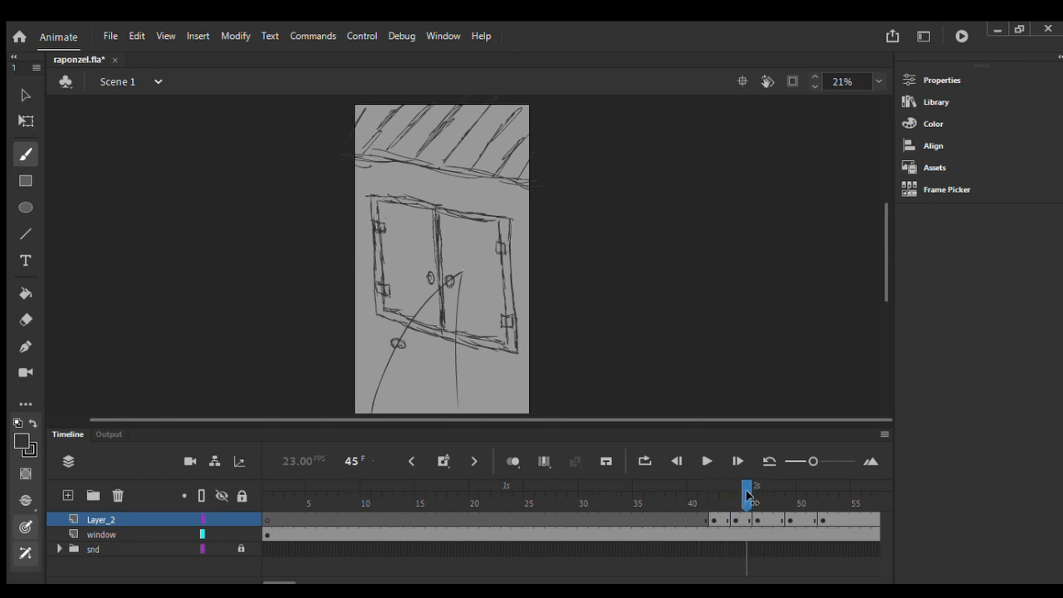
pyautogui.moveTo(746, 491); pyautogui.dragTo(744, 498)
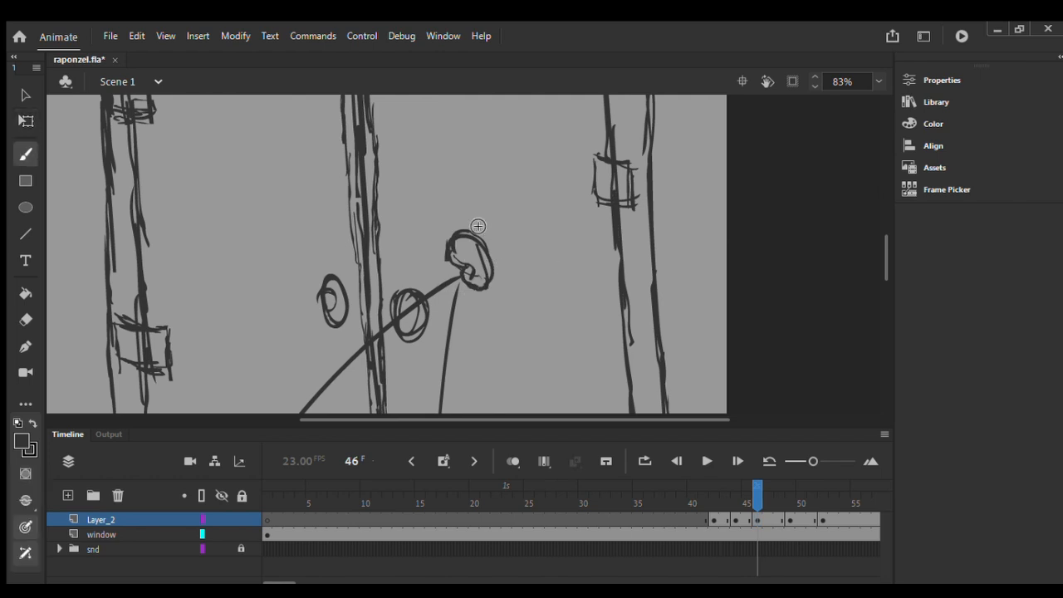
# Brush short radiating impact strokes around the stone at frame 46, checking against frame 45
pyautogui.moveTo(478, 226); pyautogui.dragTo(491, 192)
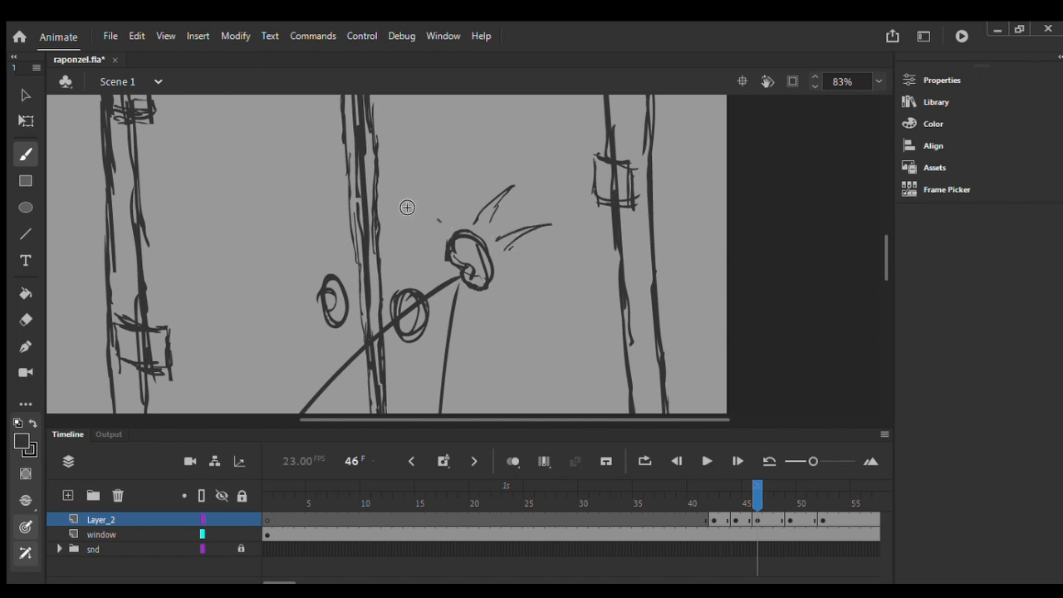
pyautogui.moveTo(407, 216); pyautogui.dragTo(441, 224)
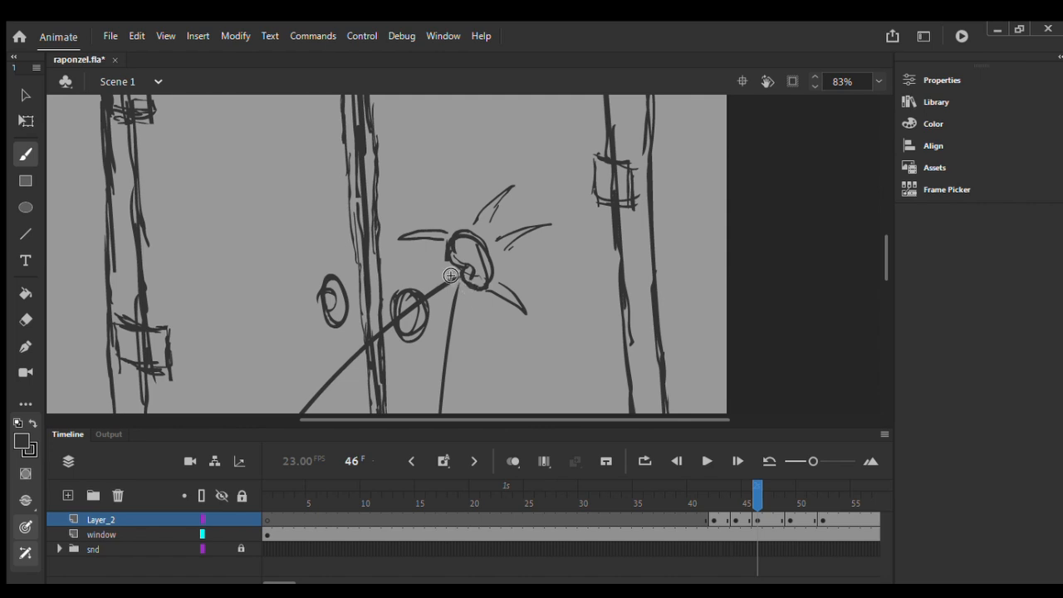
pyautogui.moveTo(459, 280)
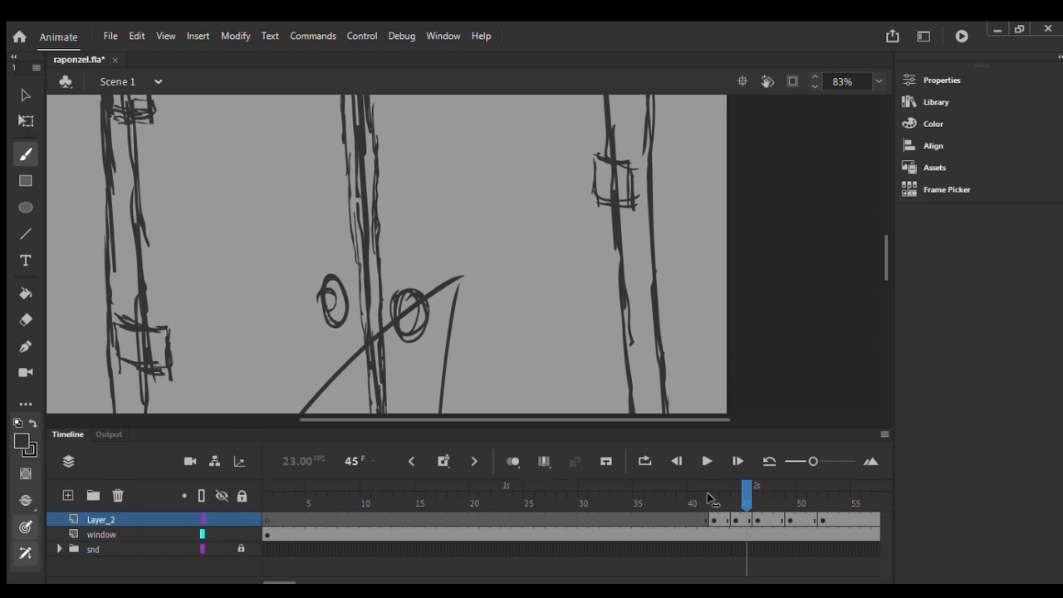
pyautogui.click(756, 496)
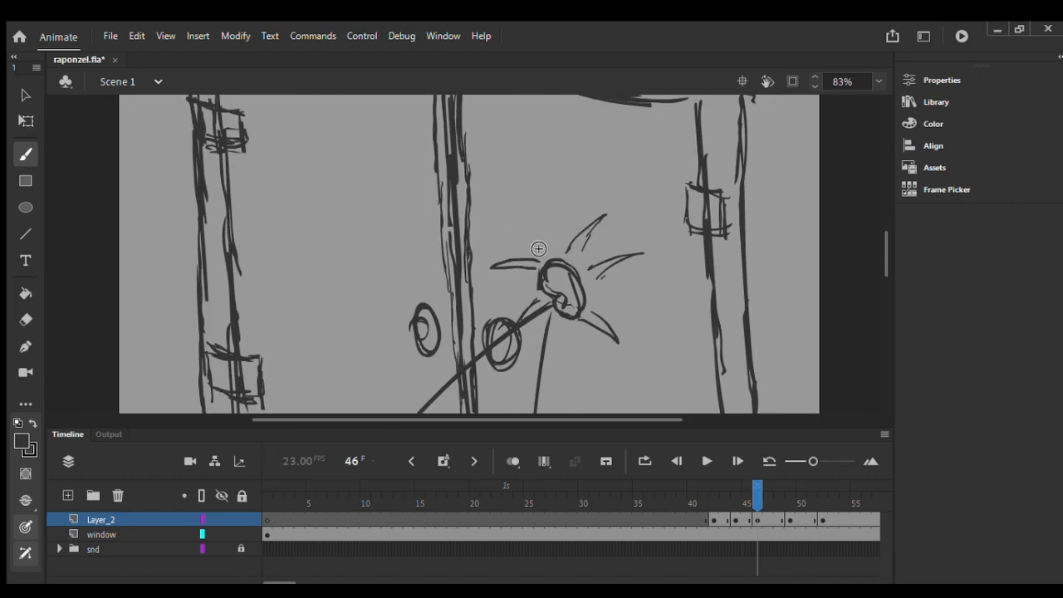
pyautogui.moveTo(526, 221)
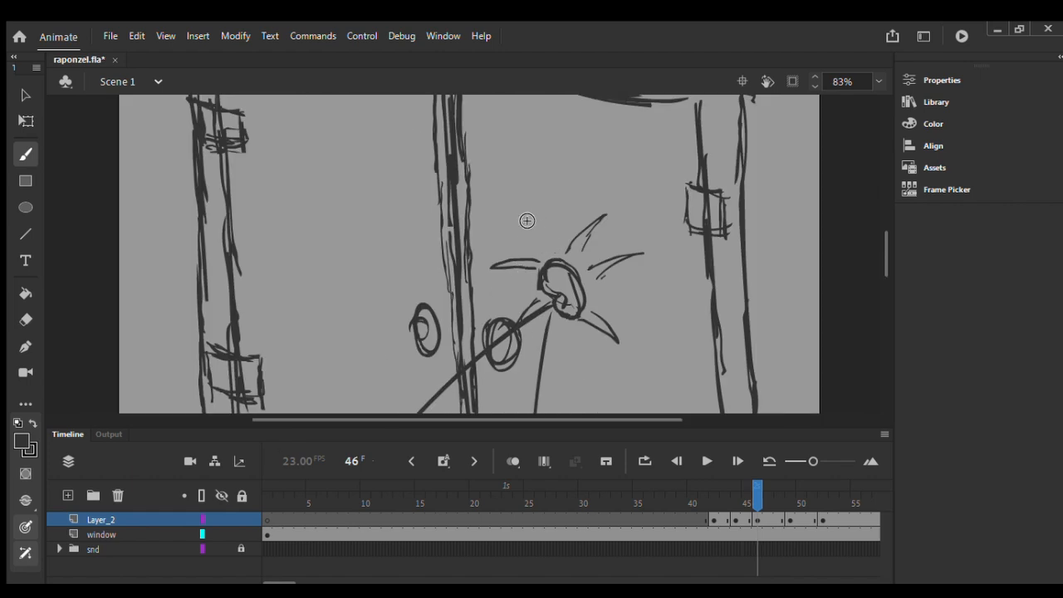
pyautogui.moveTo(527, 221); pyautogui.dragTo(535, 231)
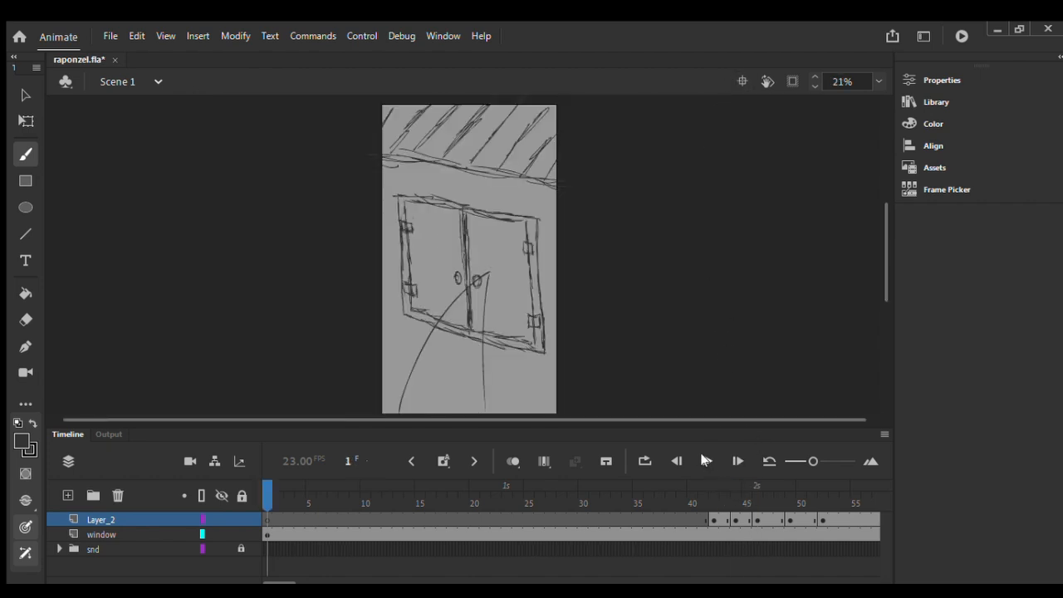
# Scrub through the stone frames 44–50, then land on the blank keyframe at frame 65
pyautogui.click(628, 495)
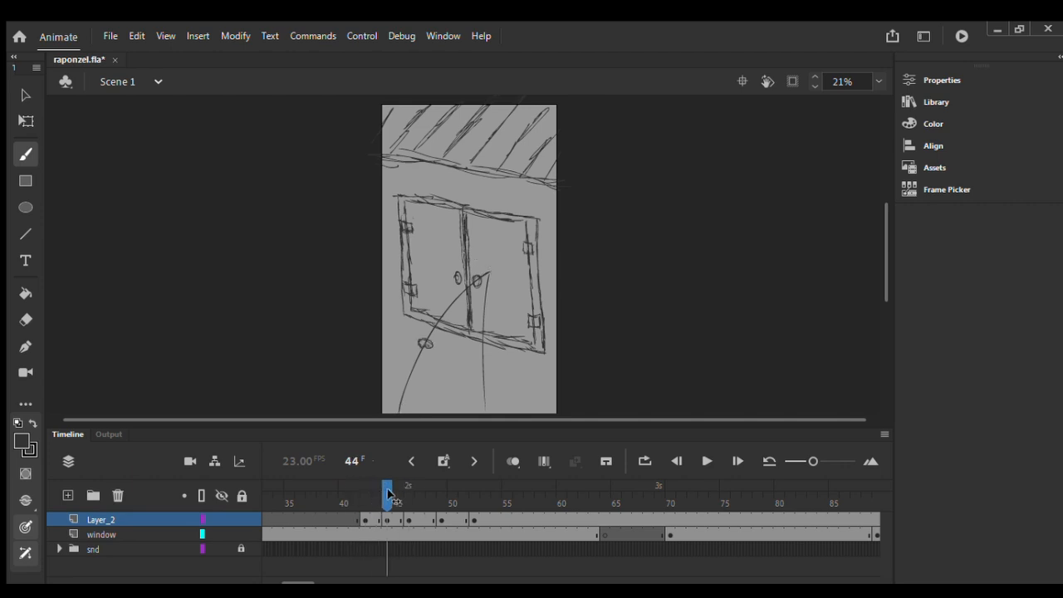
pyautogui.moveTo(386, 490); pyautogui.dragTo(418, 490)
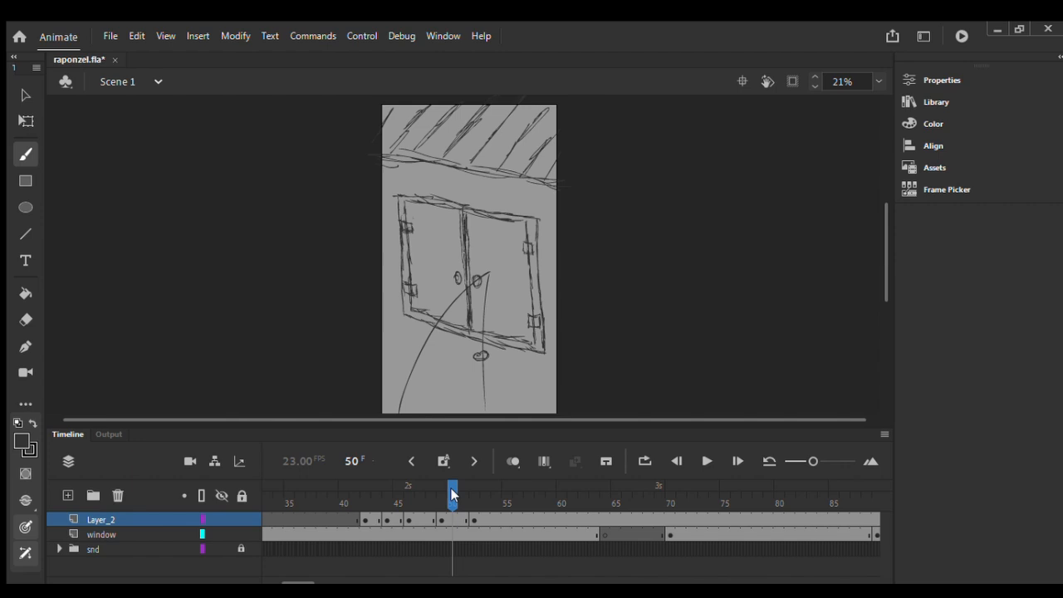
pyautogui.moveTo(452, 490); pyautogui.dragTo(476, 490)
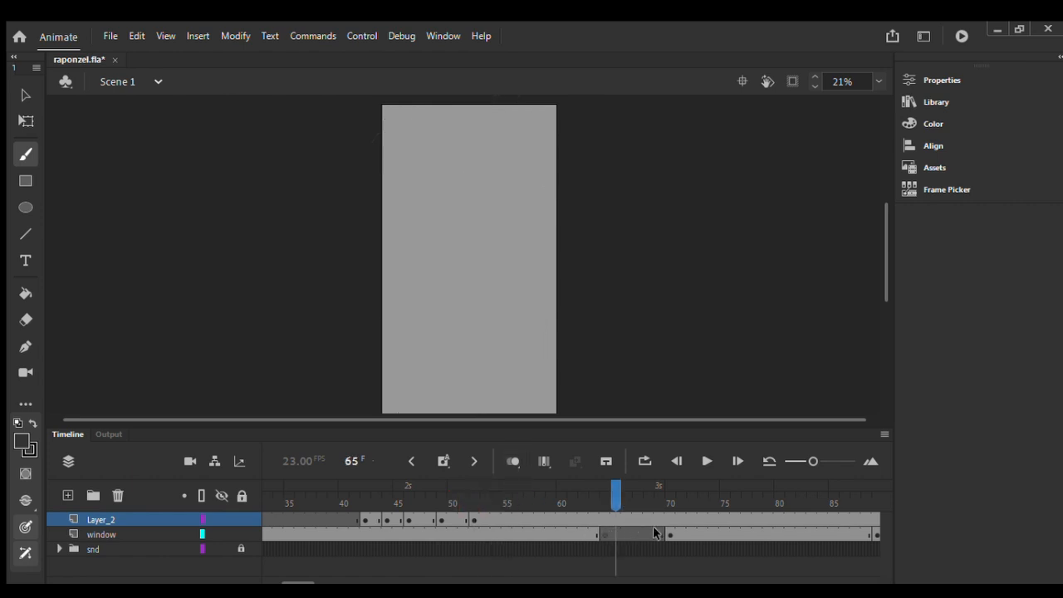
pyautogui.moveTo(607, 530)
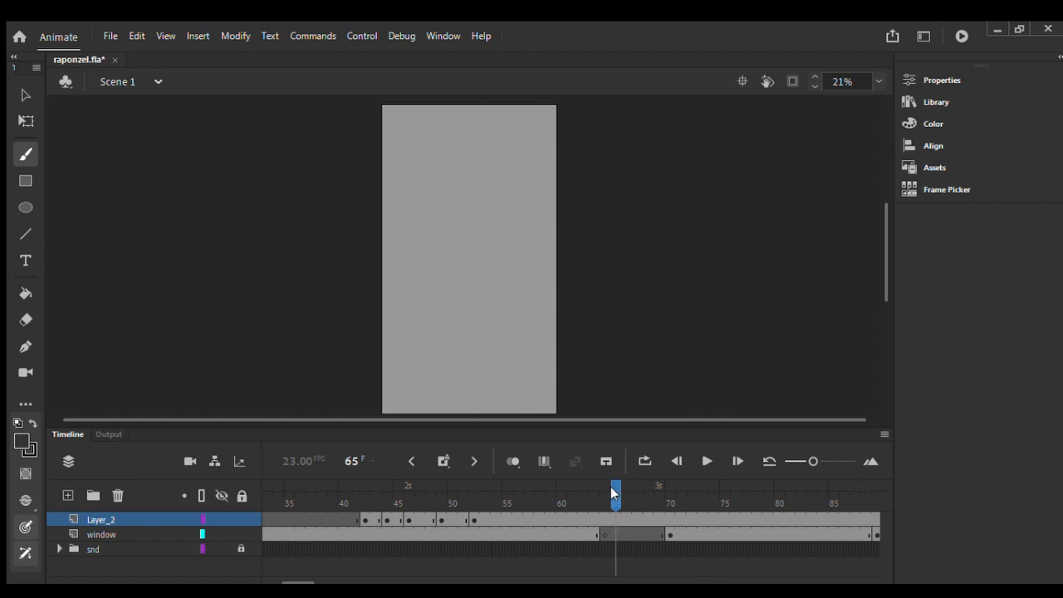
# Move the playhead forward to frame 70 for the new shot
pyautogui.moveTo(615, 490); pyautogui.dragTo(671, 490)
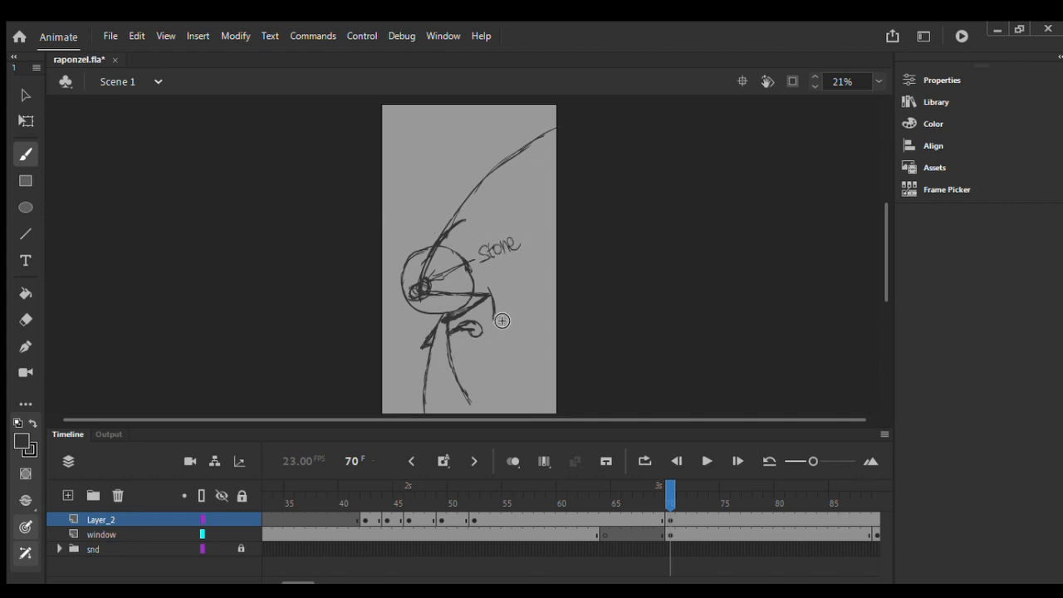
pyautogui.moveTo(505, 308)
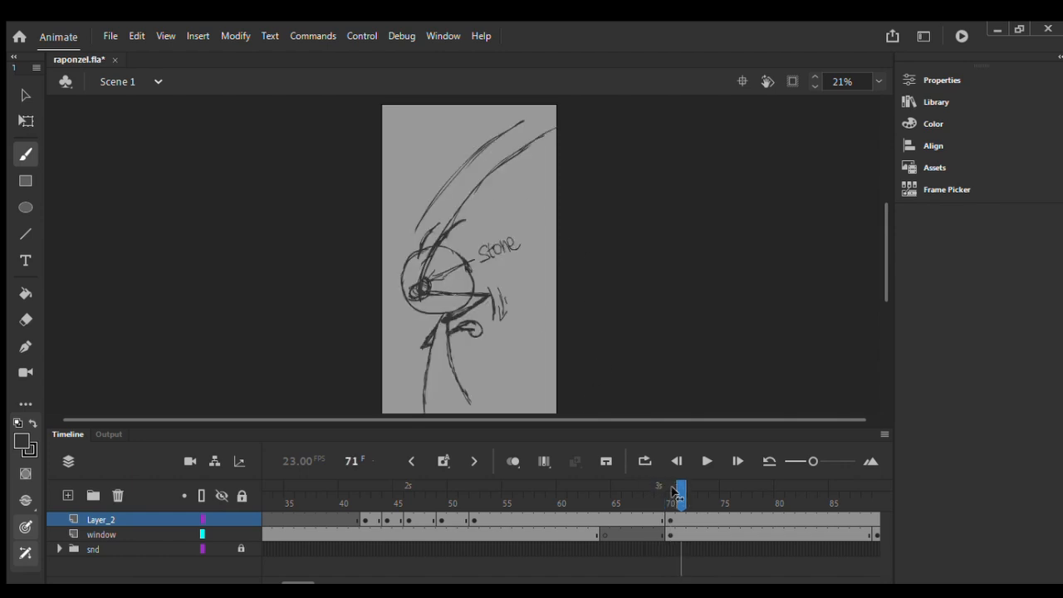
# Scrub the playhead across the bird's-eye throw to frame 89
pyautogui.moveTo(682, 491); pyautogui.dragTo(485, 490)
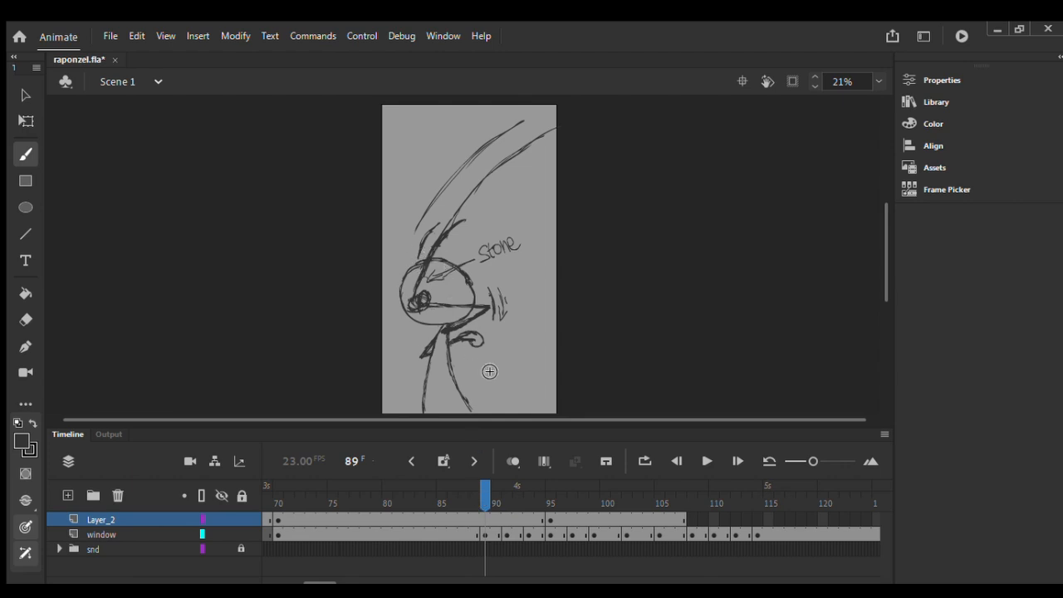
# Enable onion skin, sketch the next throwing pose at frame 93, and switch layers
pyautogui.click(513, 462)
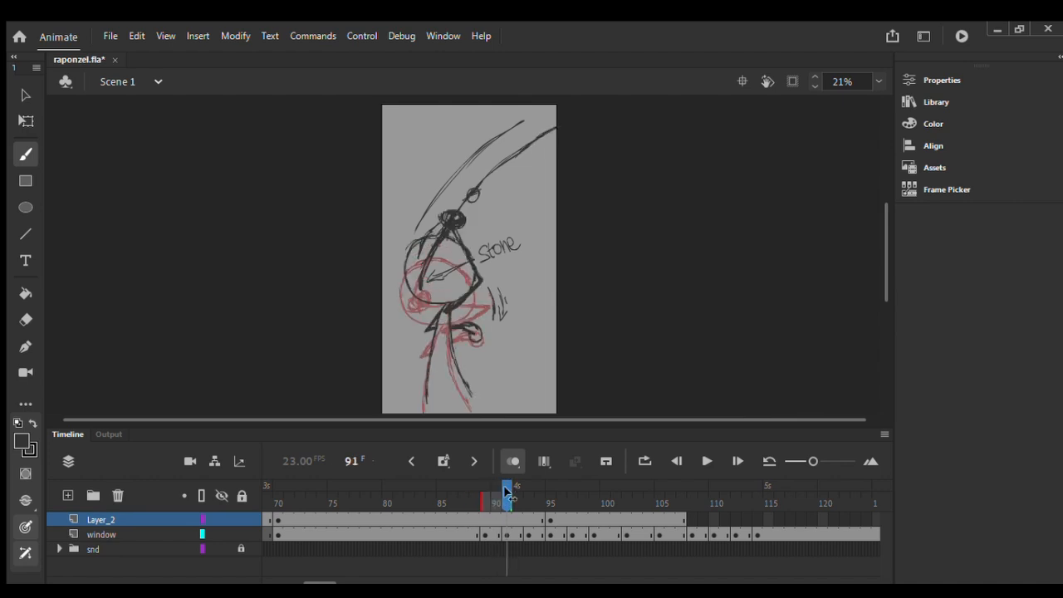
pyautogui.moveTo(507, 489); pyautogui.dragTo(529, 488)
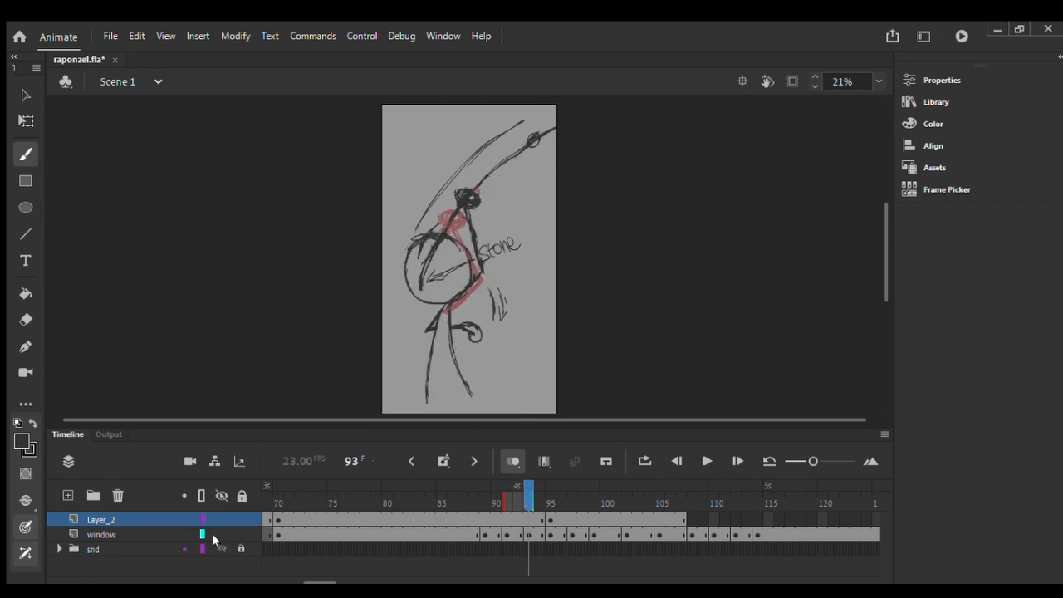
pyautogui.click(102, 535)
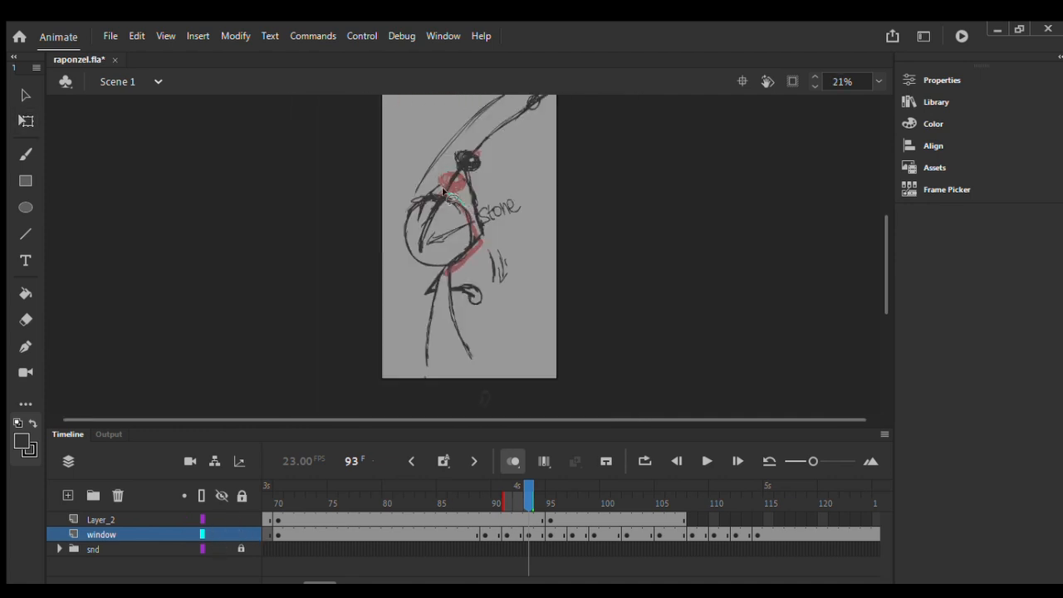
# Shift the stage view, lasso-select the throwing figure, and pick Free Transform on Layer_2
pyautogui.moveTo(447, 199); pyautogui.dragTo(418, 250)
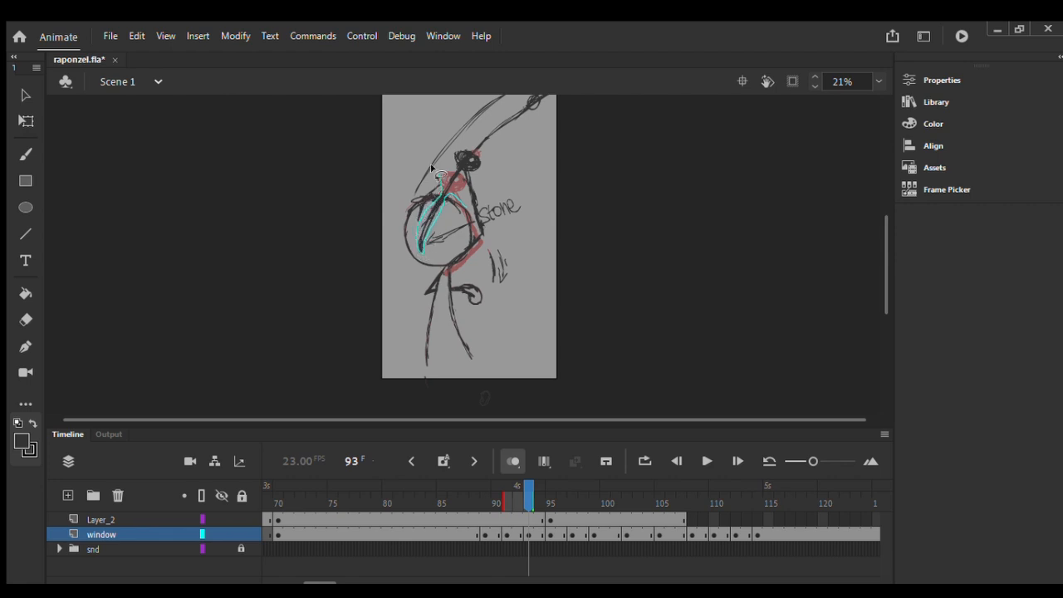
pyautogui.moveTo(432, 169); pyautogui.dragTo(436, 373)
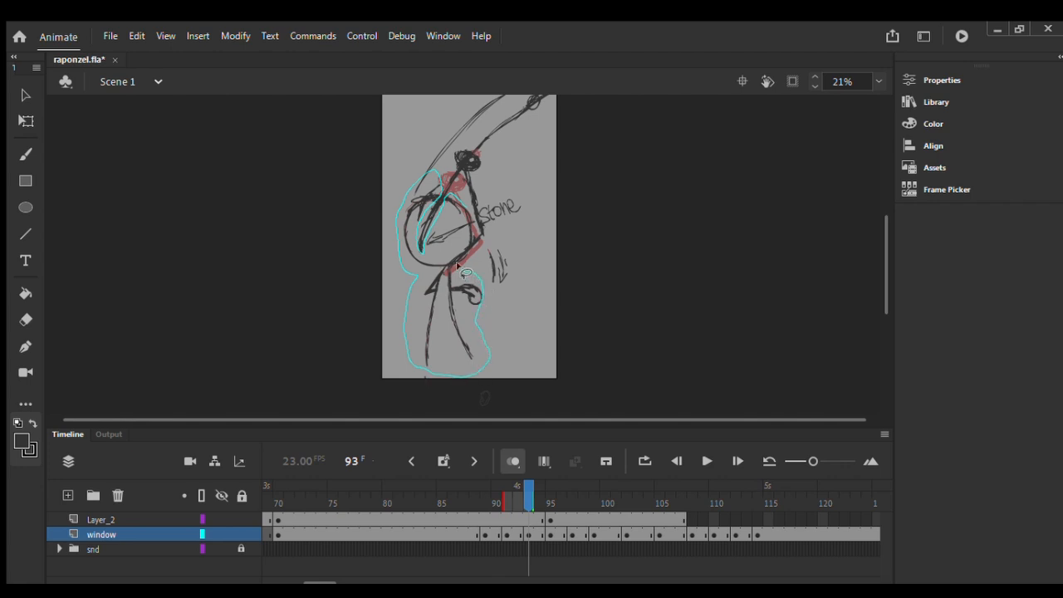
pyautogui.moveTo(457, 264)
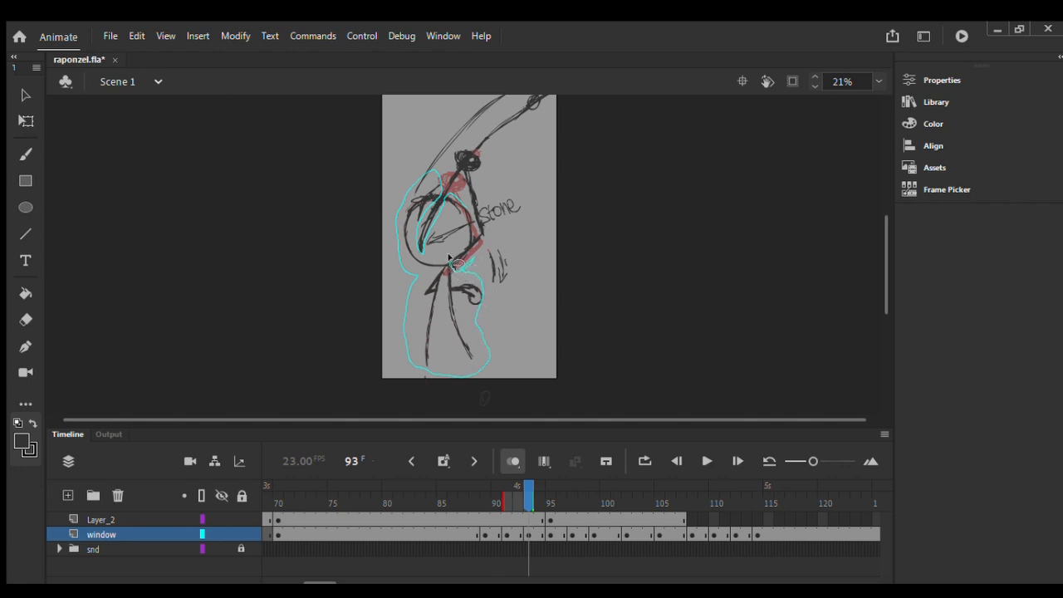
pyautogui.click(100, 519)
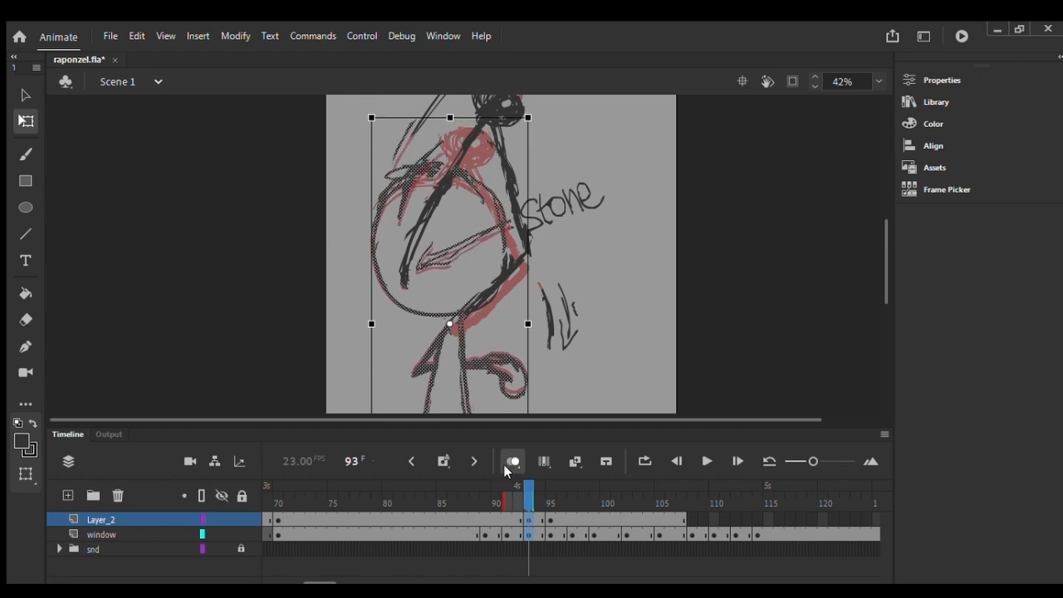
pyautogui.click(412, 462)
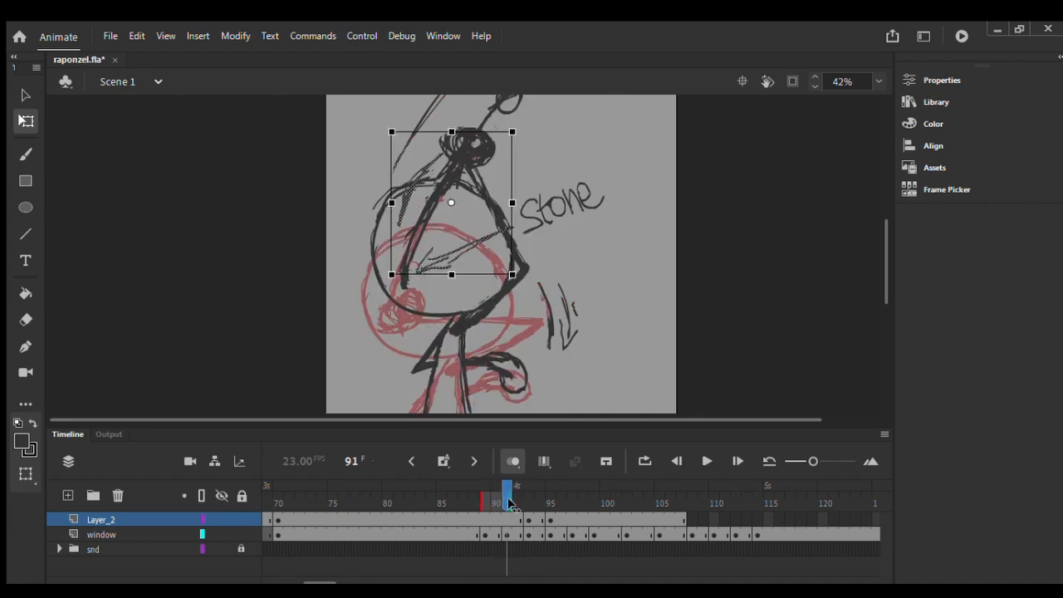
pyautogui.moveTo(509, 501); pyautogui.dragTo(539, 502)
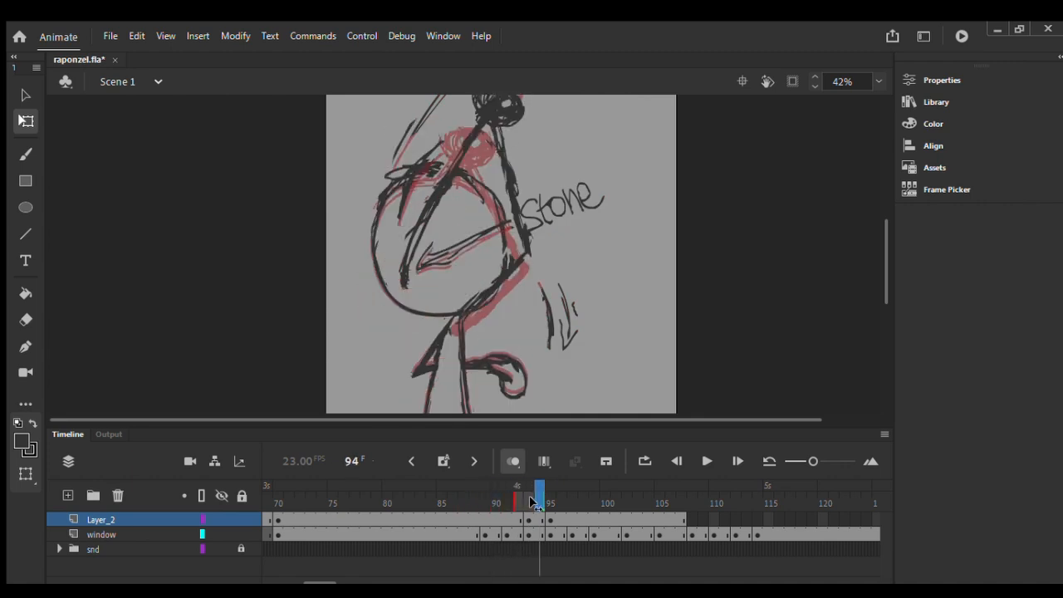
pyautogui.moveTo(538, 495); pyautogui.dragTo(497, 496)
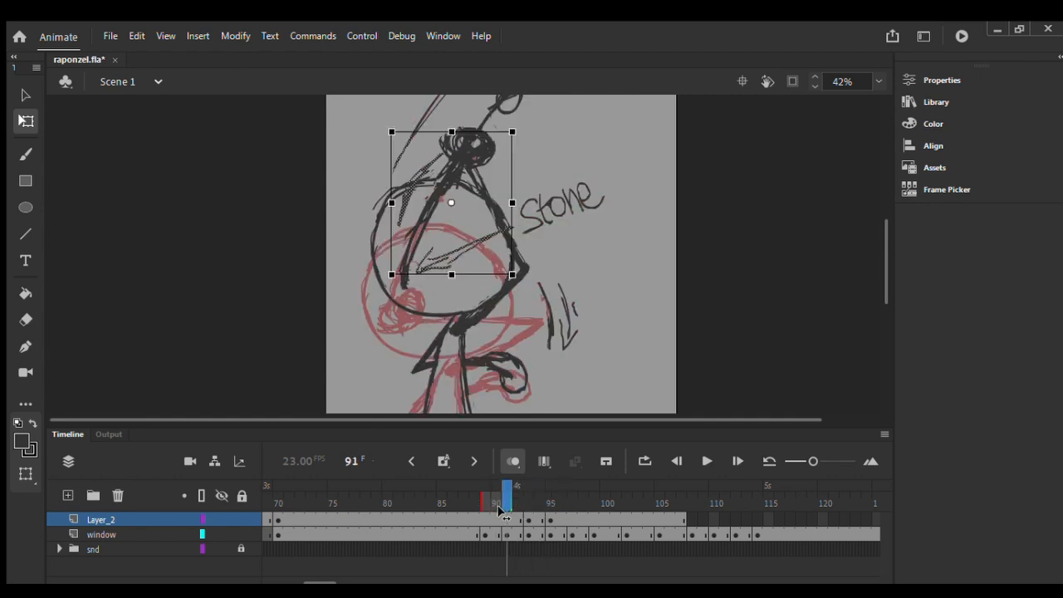
pyautogui.click(512, 462)
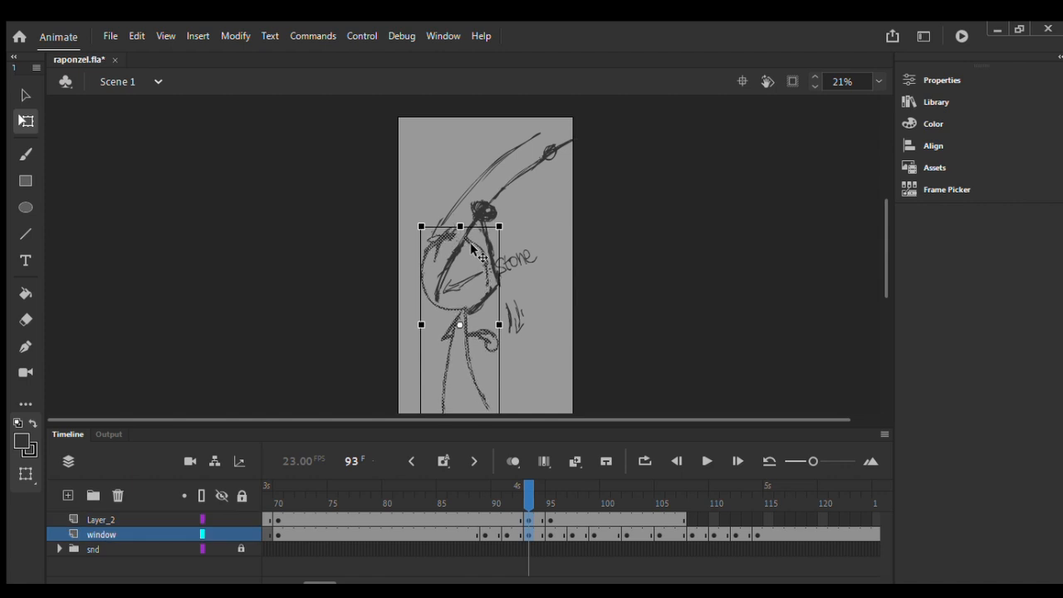
# Rewind to frame 90, then play the throw forward to frame 102 as the stone flies
pyautogui.click(512, 462)
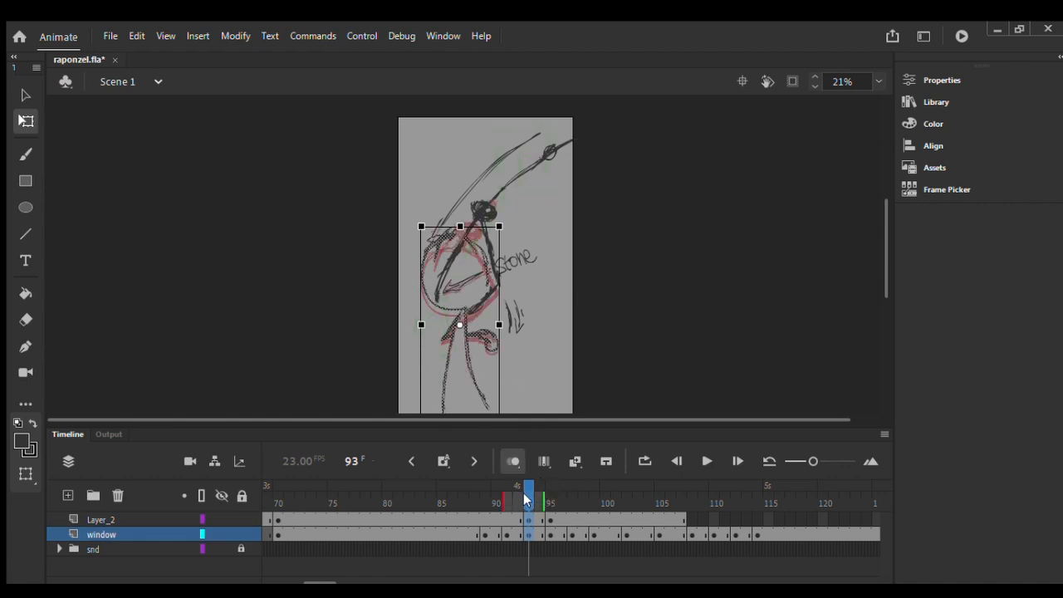
pyautogui.moveTo(528, 490); pyautogui.dragTo(495, 490)
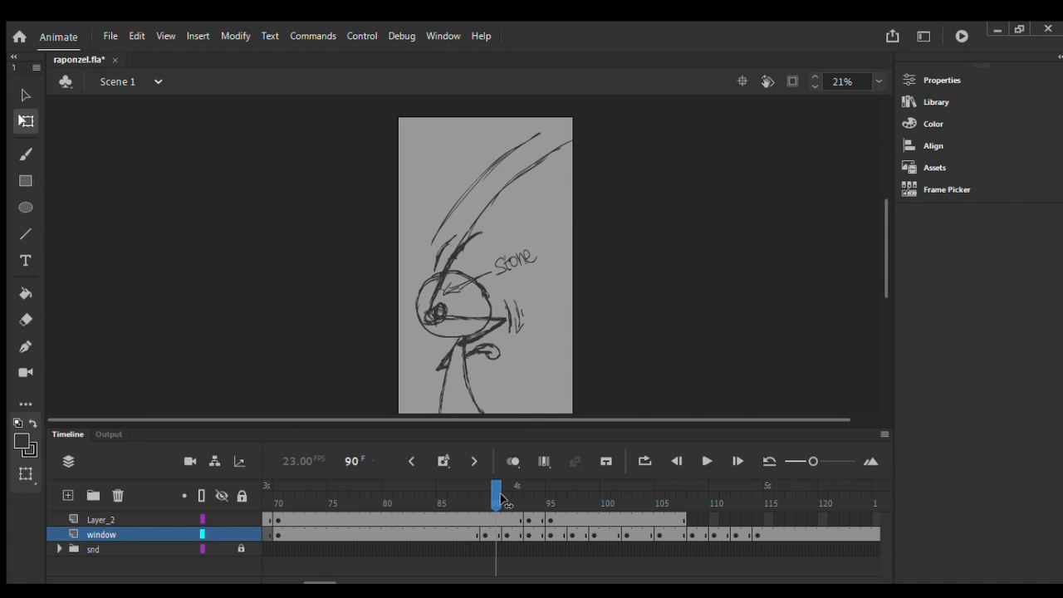
pyautogui.moveTo(497, 490); pyautogui.dragTo(562, 490)
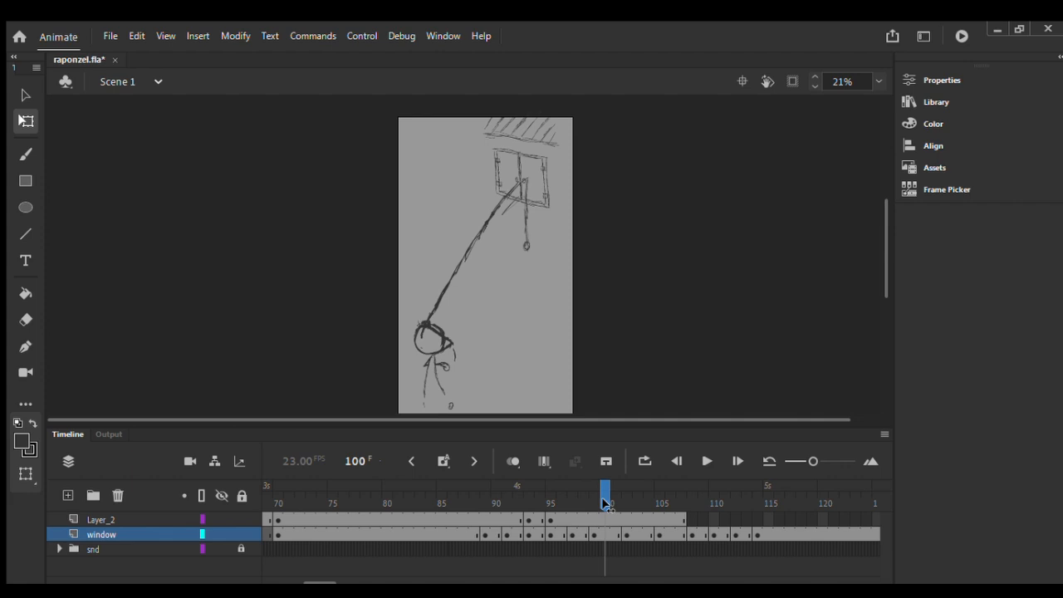
pyautogui.moveTo(605, 490); pyautogui.dragTo(627, 490)
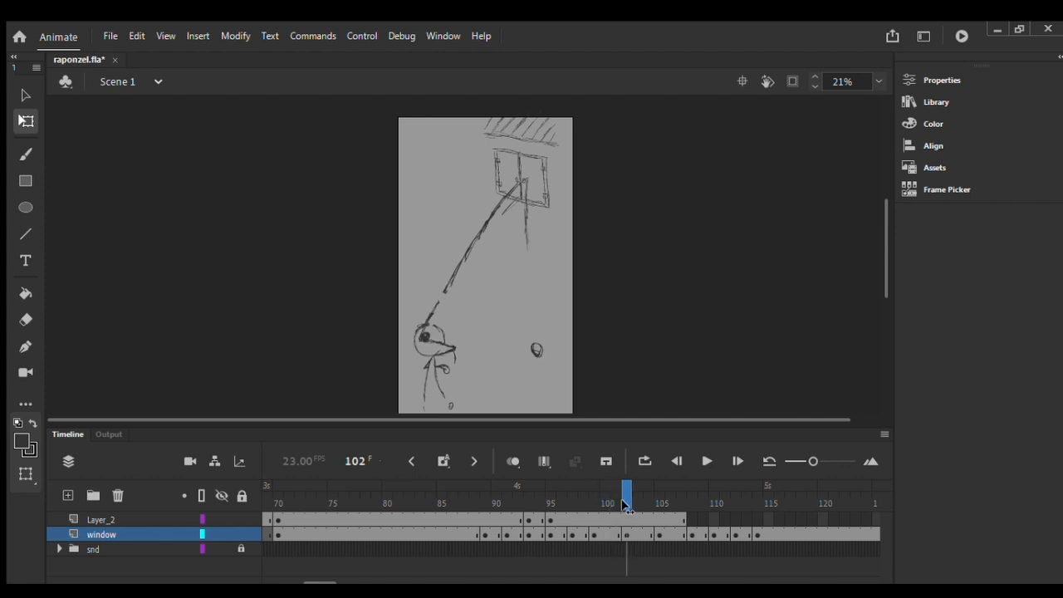
pyautogui.moveTo(578, 394)
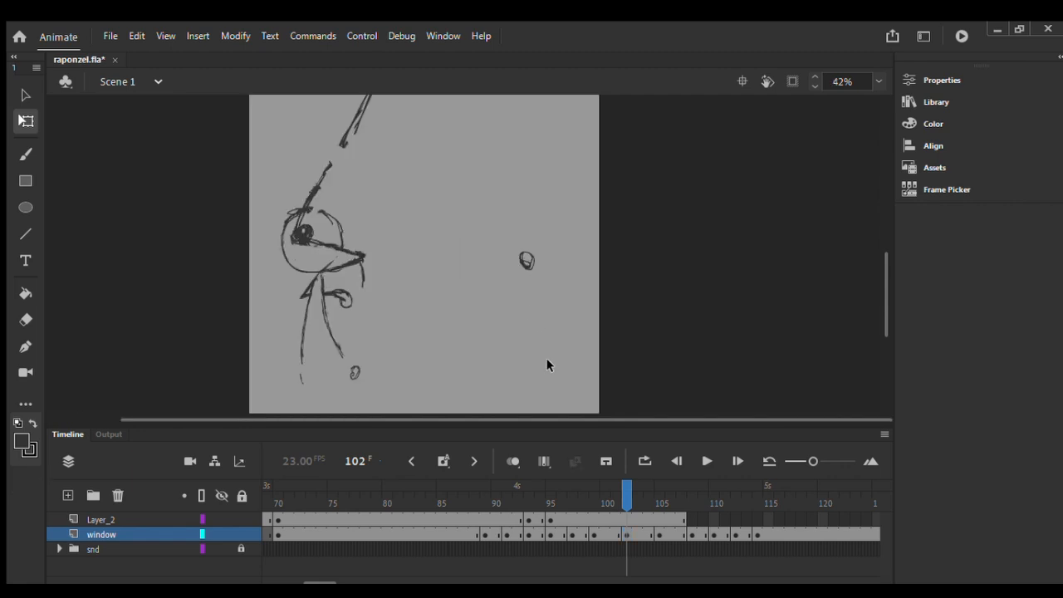
pyautogui.moveTo(353, 372)
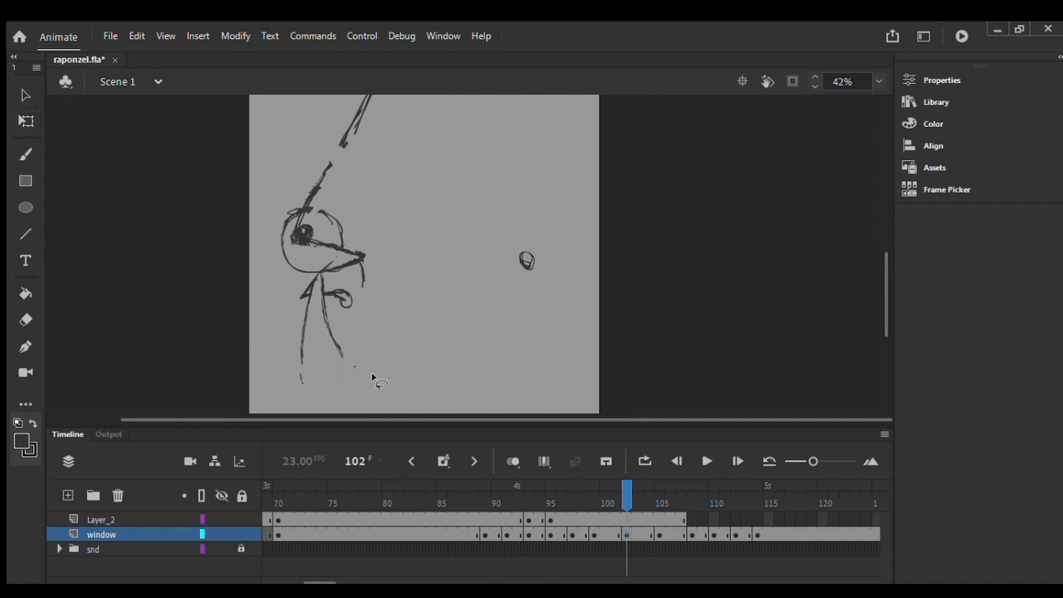
pyautogui.moveTo(407, 349)
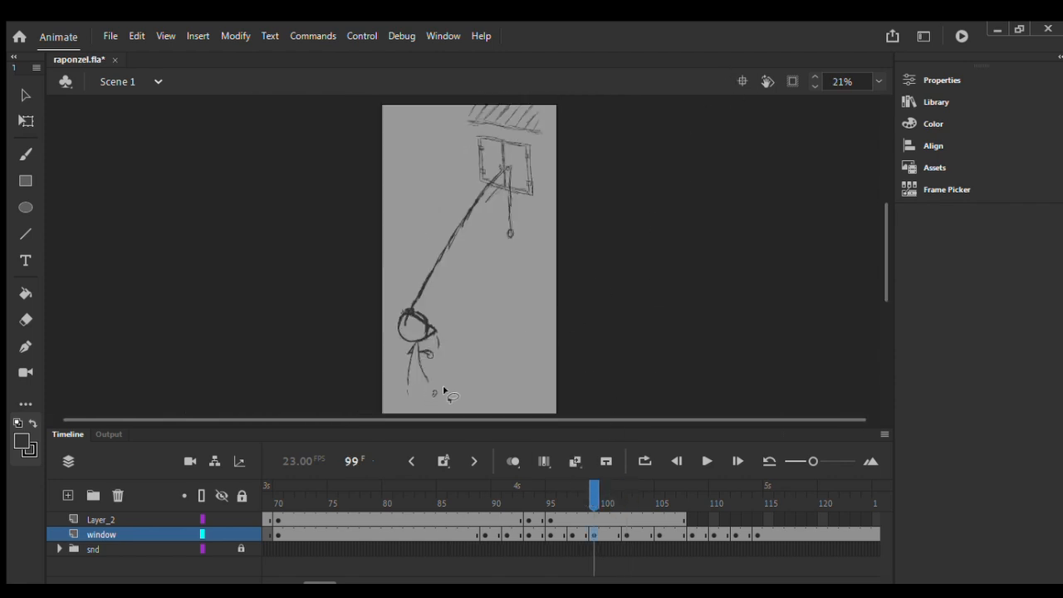
# Scrub back through the stone's flight around frame 95 toward blank frame 64
pyautogui.moveTo(595, 492); pyautogui.dragTo(572, 492)
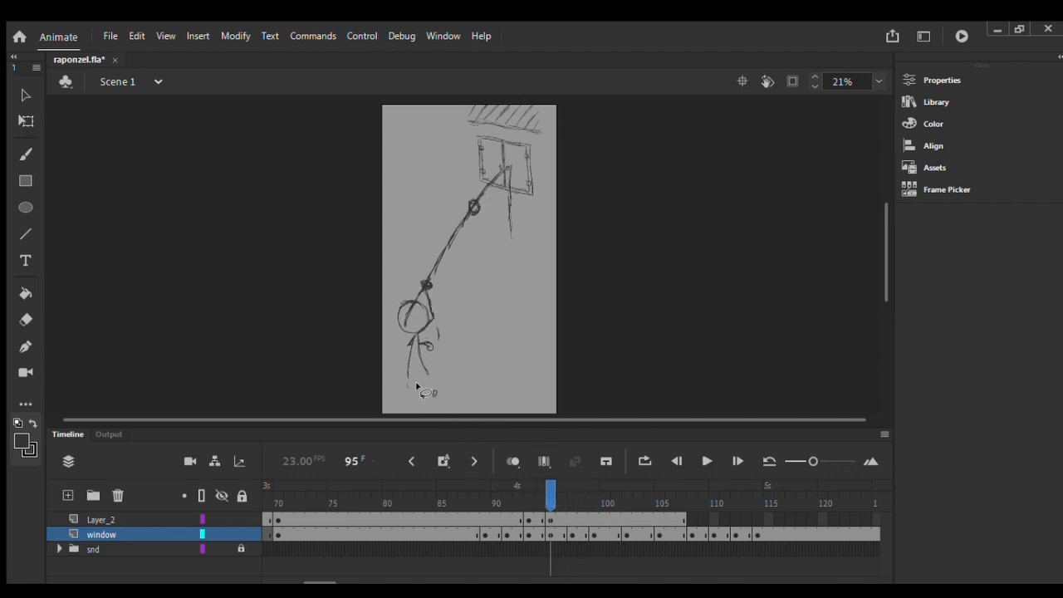
pyautogui.moveTo(552, 495); pyautogui.dragTo(518, 495)
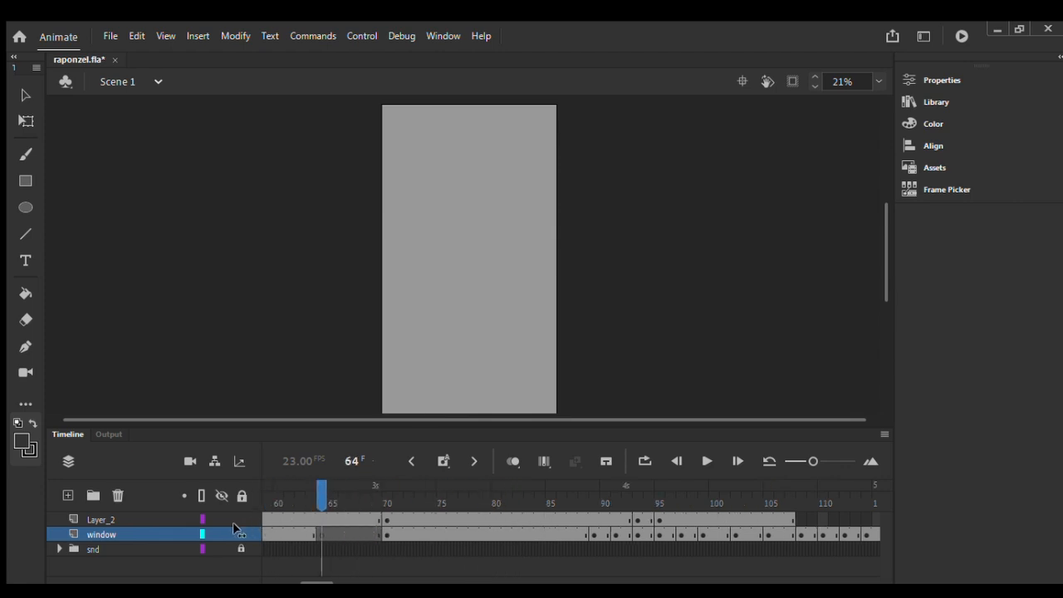
pyautogui.click(678, 462)
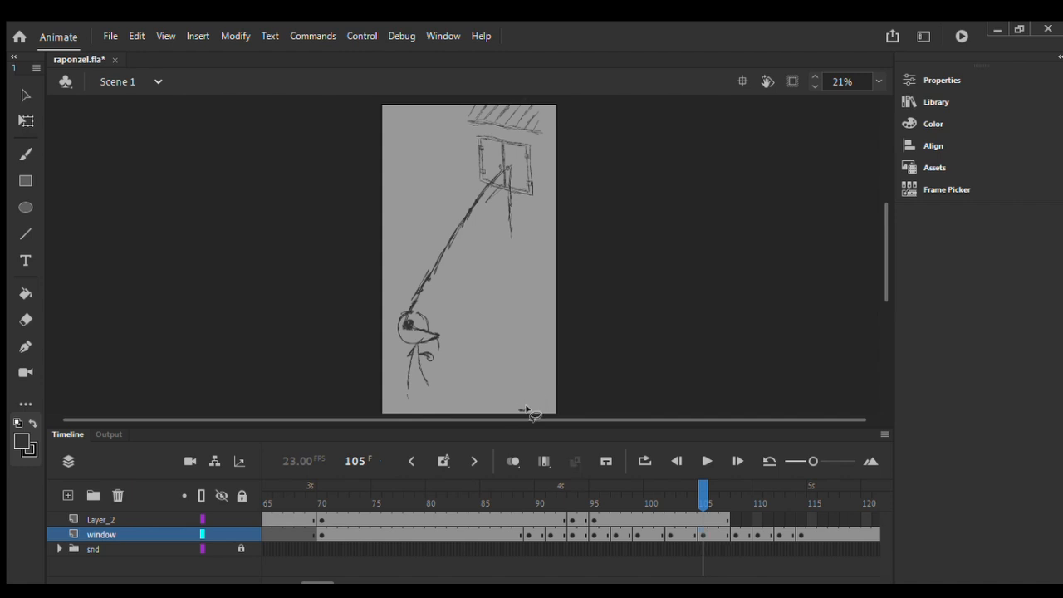
pyautogui.moveTo(528, 380)
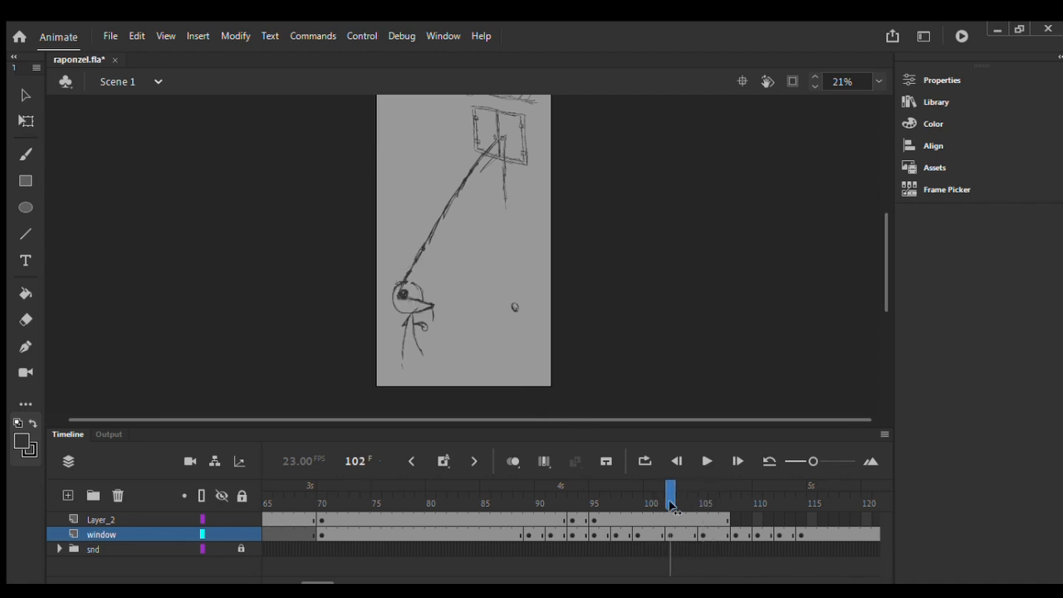
# Move the playhead to frame 108, the window close-up
pyautogui.click(512, 462)
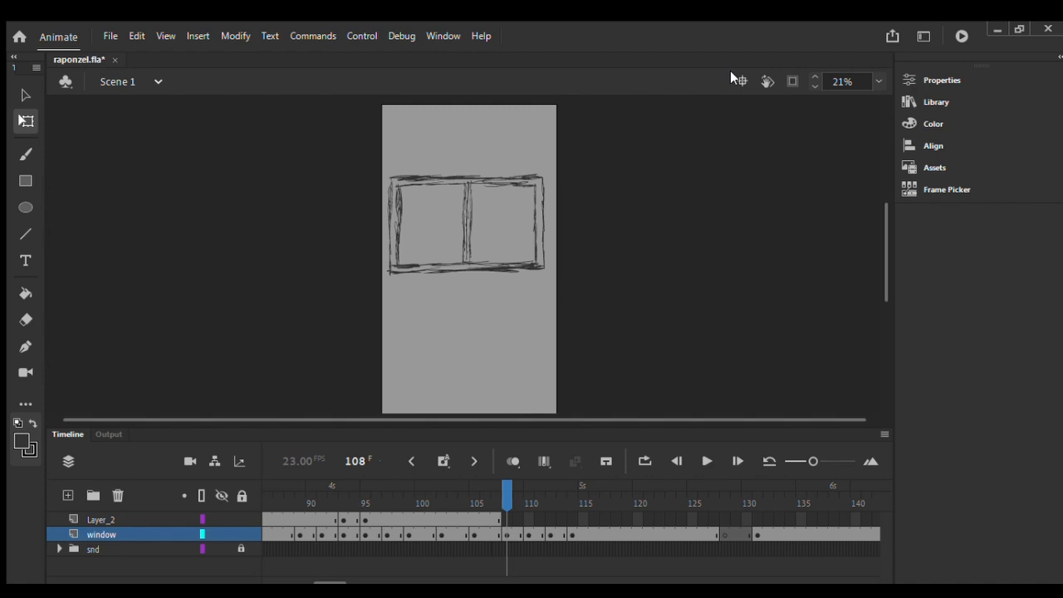
pyautogui.moveTo(511, 498)
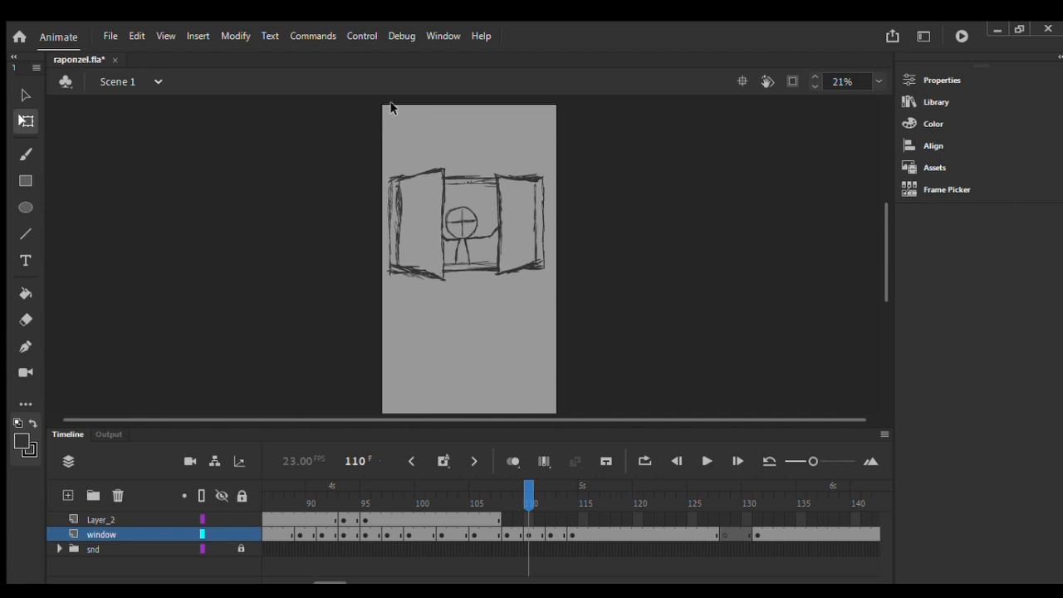
pyautogui.moveTo(439, 164)
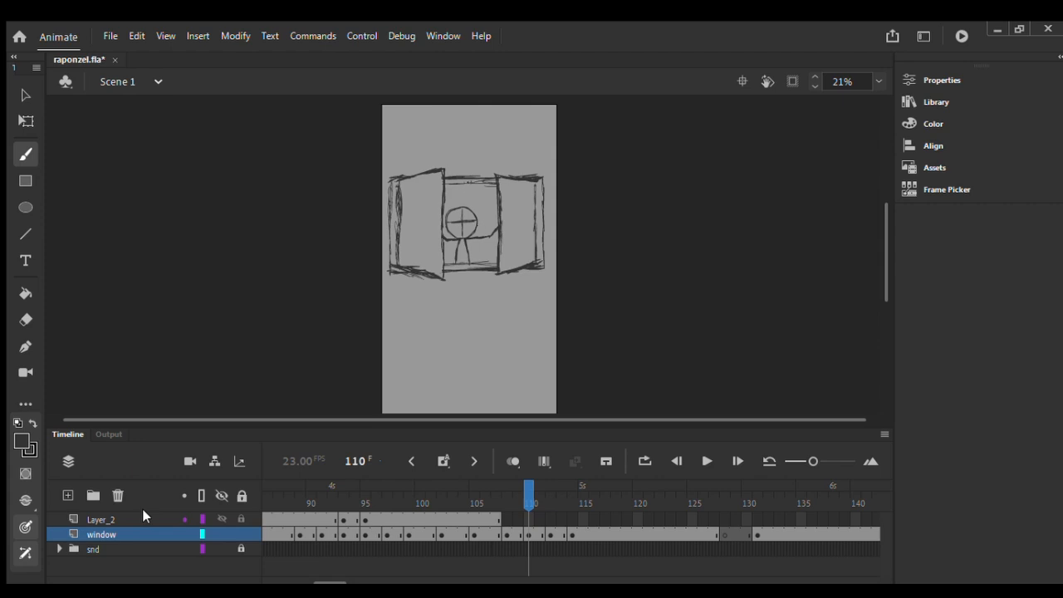
# Draw roof hatching and ledge lines with the brush on Layer_2 at frame 108
pyautogui.click(99, 519)
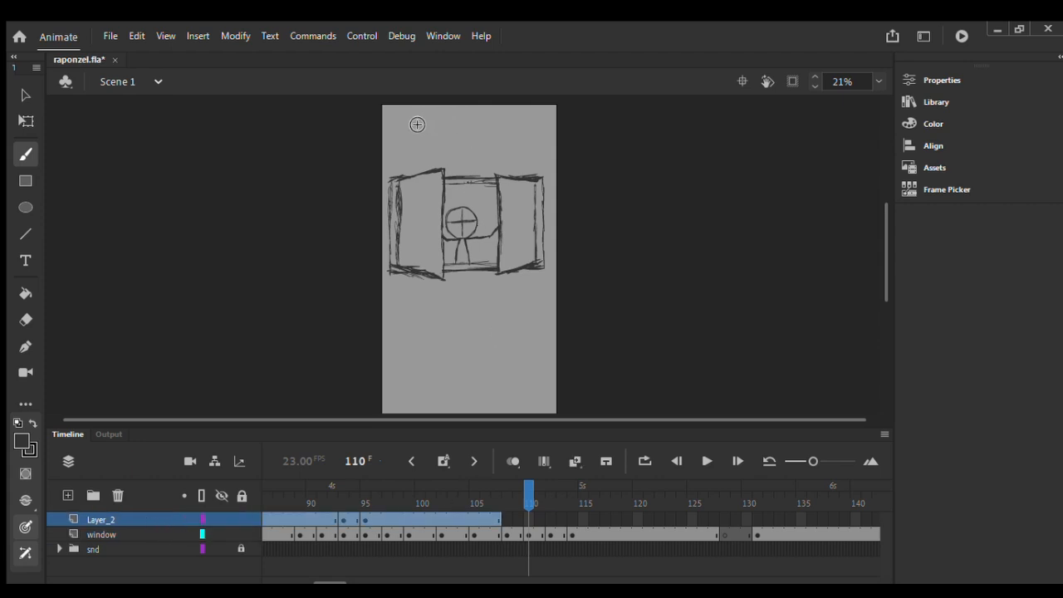
pyautogui.moveTo(384, 143)
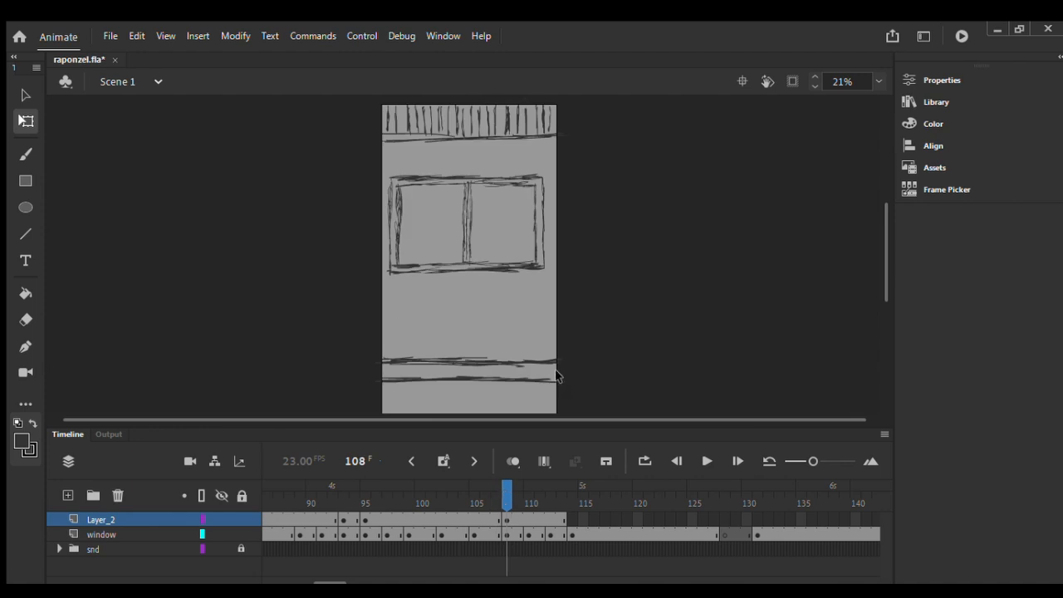
pyautogui.moveTo(535, 329)
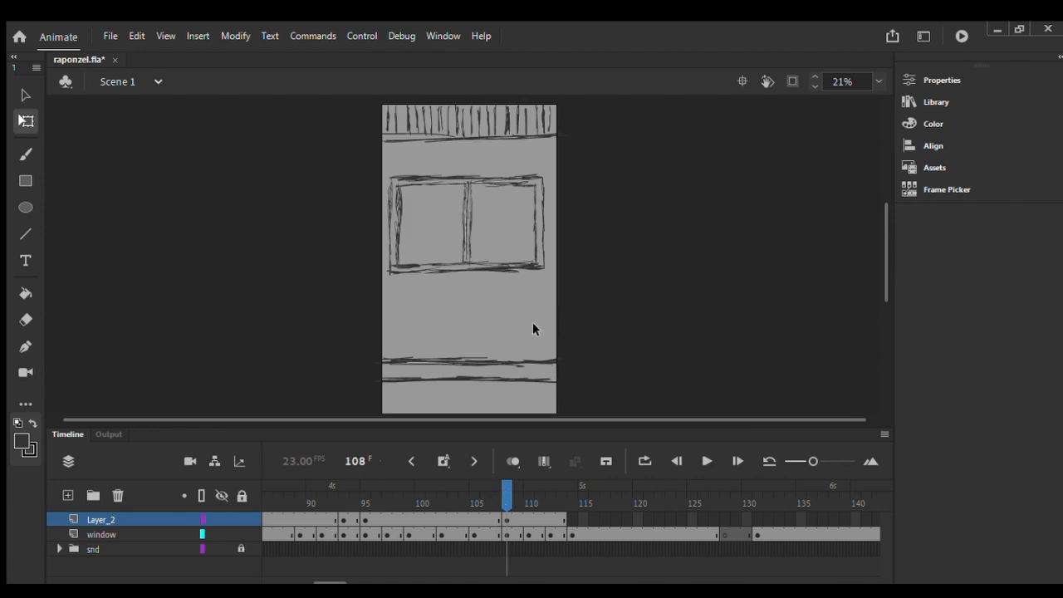
# Marquee-select the window sketch and drag it up toward the top of frame 108
pyautogui.click(468, 233)
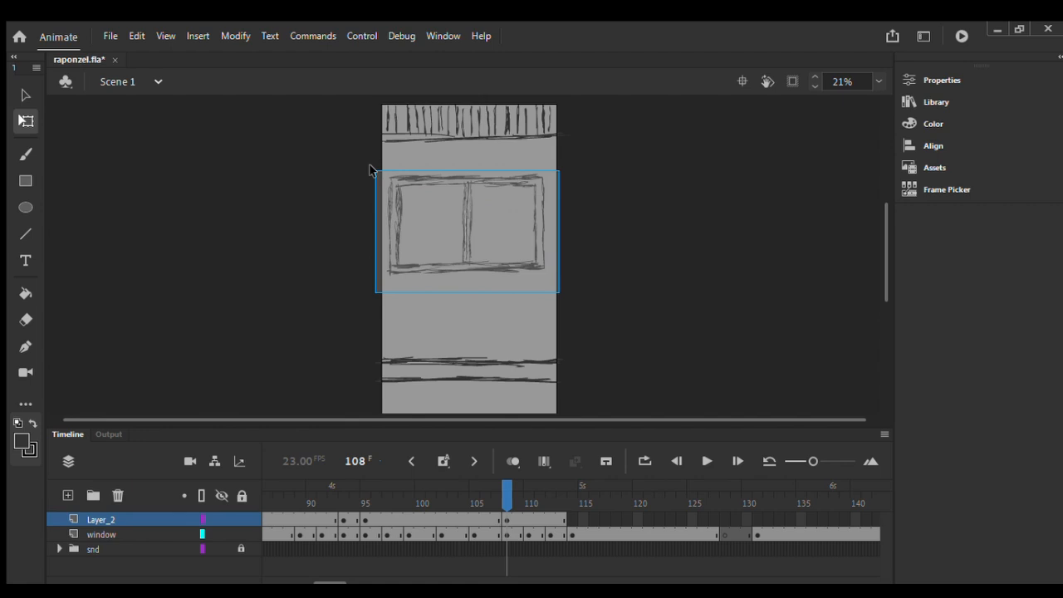
pyautogui.click(455, 185)
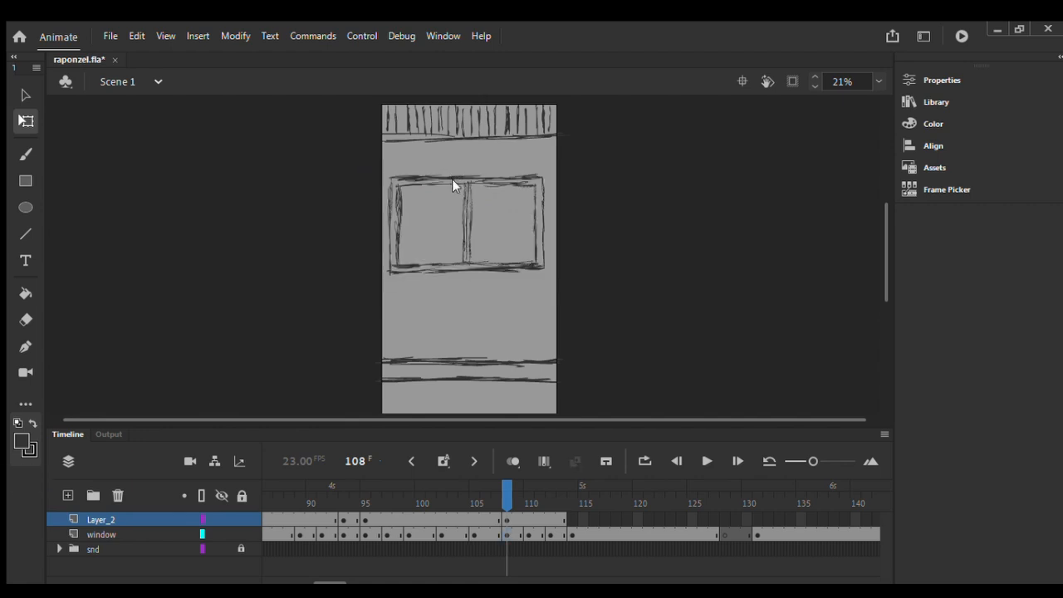
pyautogui.moveTo(575, 157)
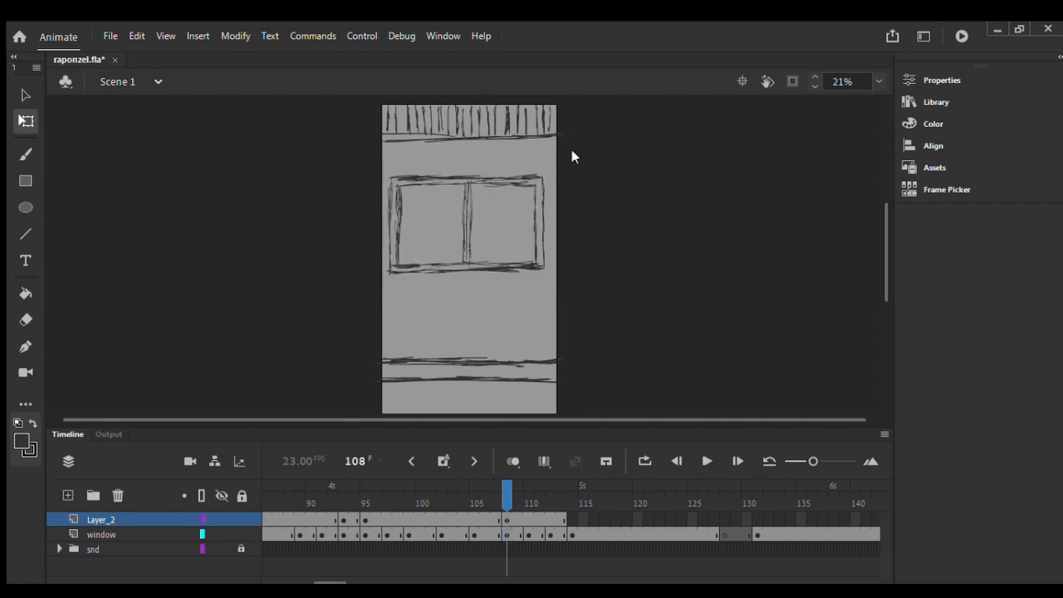
pyautogui.click(466, 225)
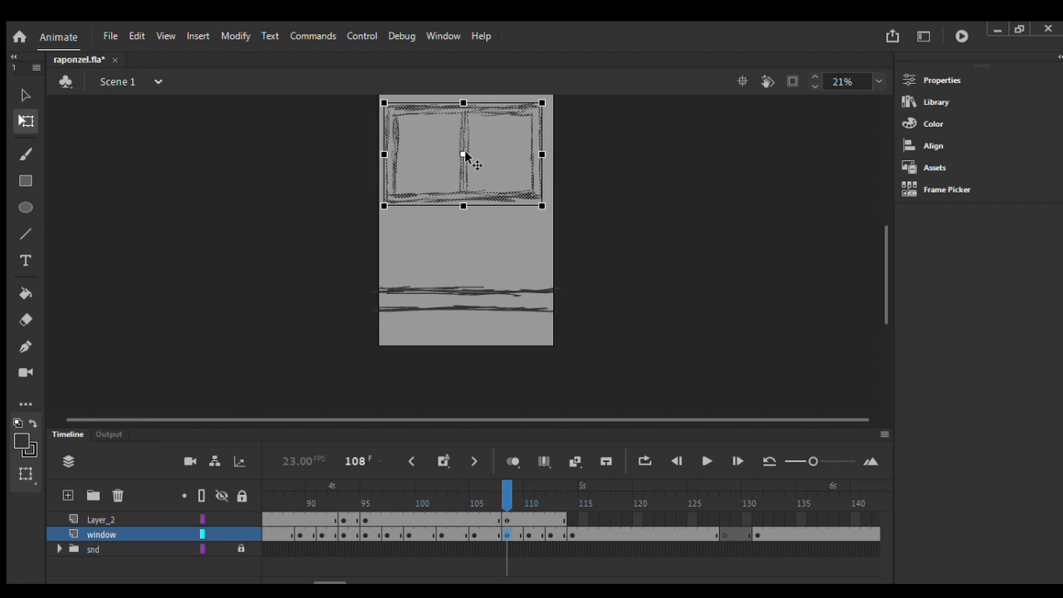
# Scale the window sketch wider with Free Transform, then scrub frames 108–109 to check
pyautogui.moveTo(463, 155); pyautogui.dragTo(464, 345)
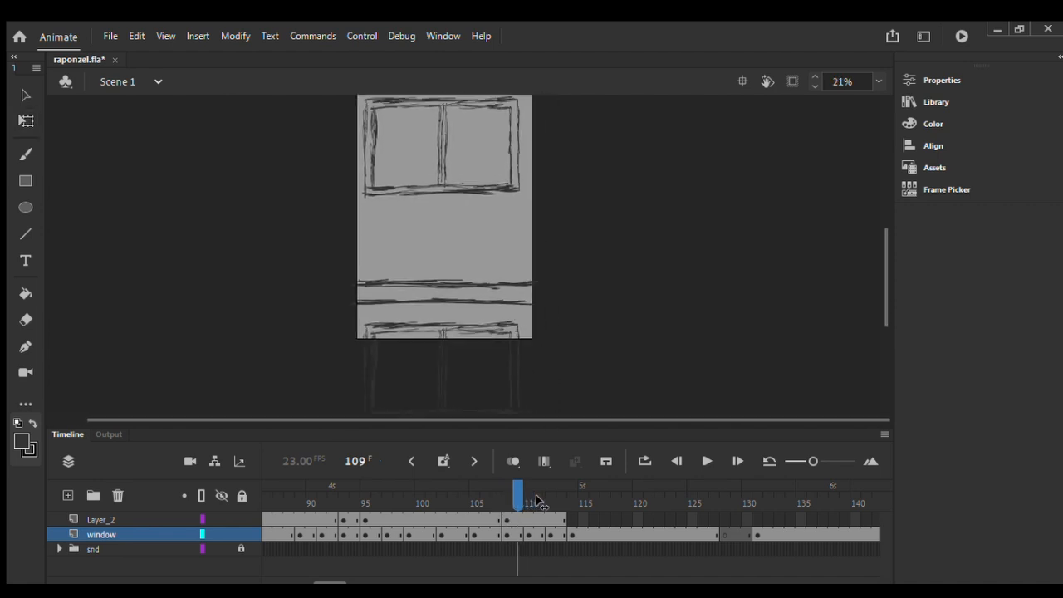
pyautogui.moveTo(518, 492); pyautogui.dragTo(571, 491)
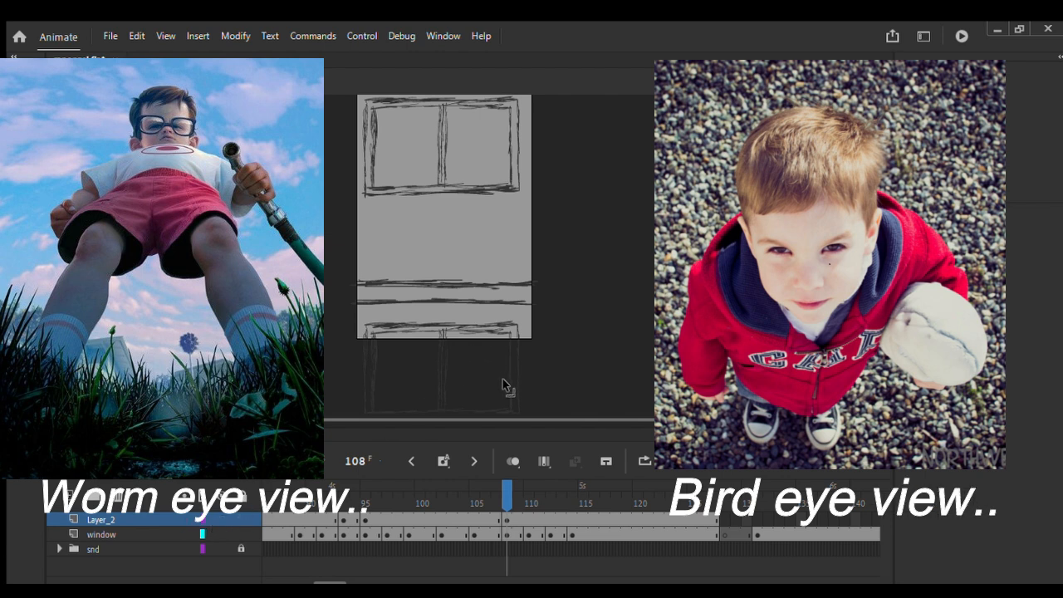
pyautogui.moveTo(507, 492); pyautogui.dragTo(529, 492)
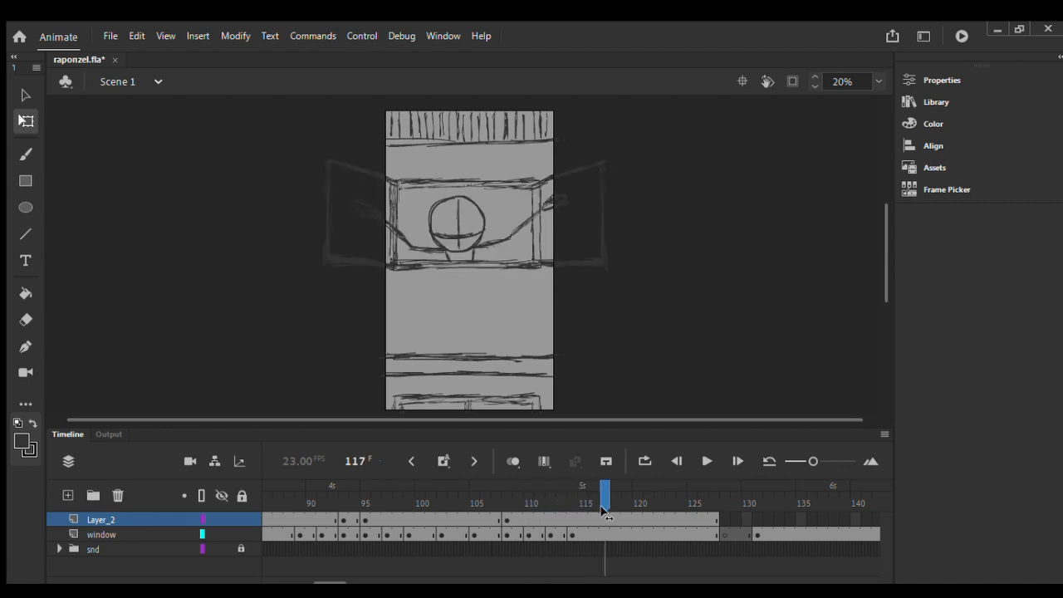
# Brush two small stones below the figure at frame 131 and reposition one of them
pyautogui.click(756, 490)
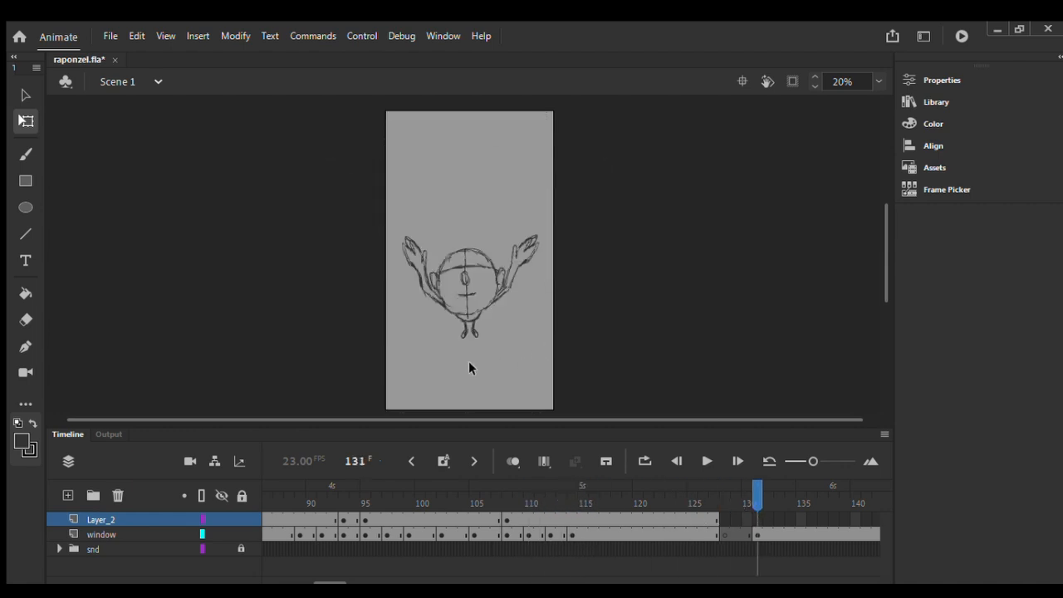
pyautogui.click(25, 154)
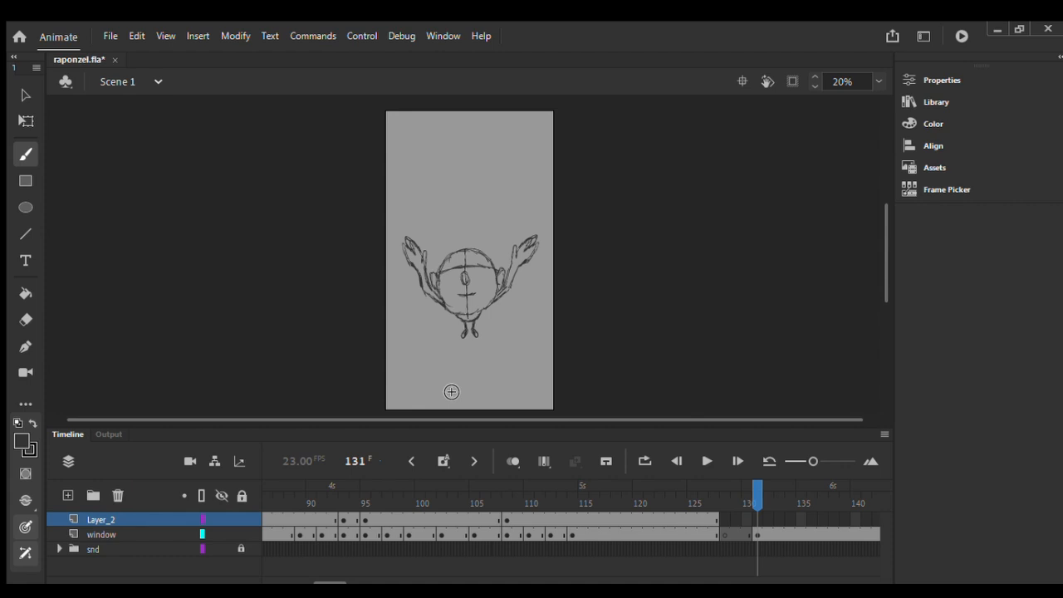
pyautogui.click(101, 535)
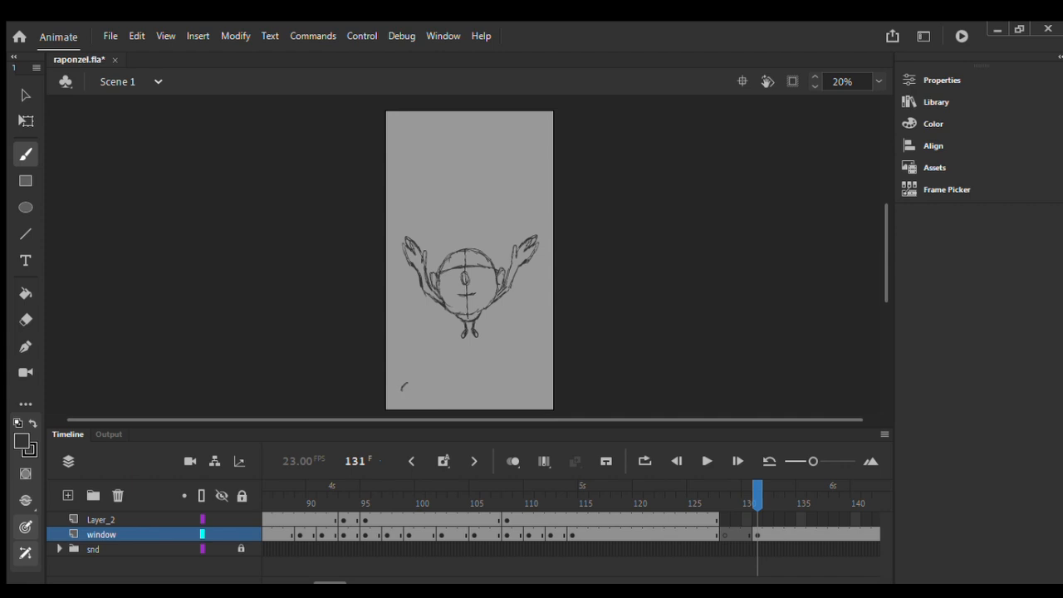
pyautogui.moveTo(419, 383)
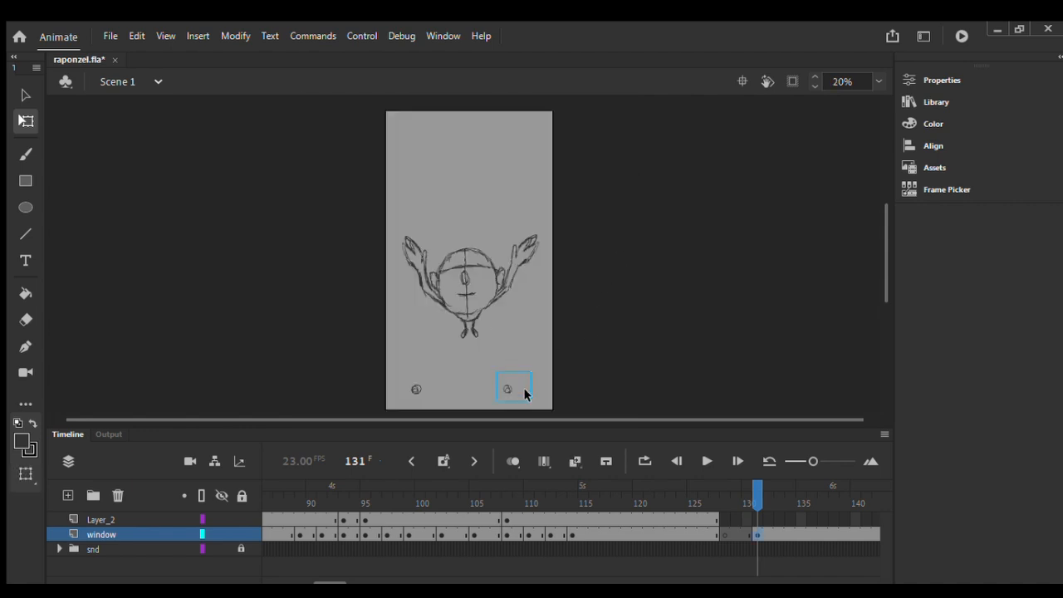
pyautogui.click(25, 94)
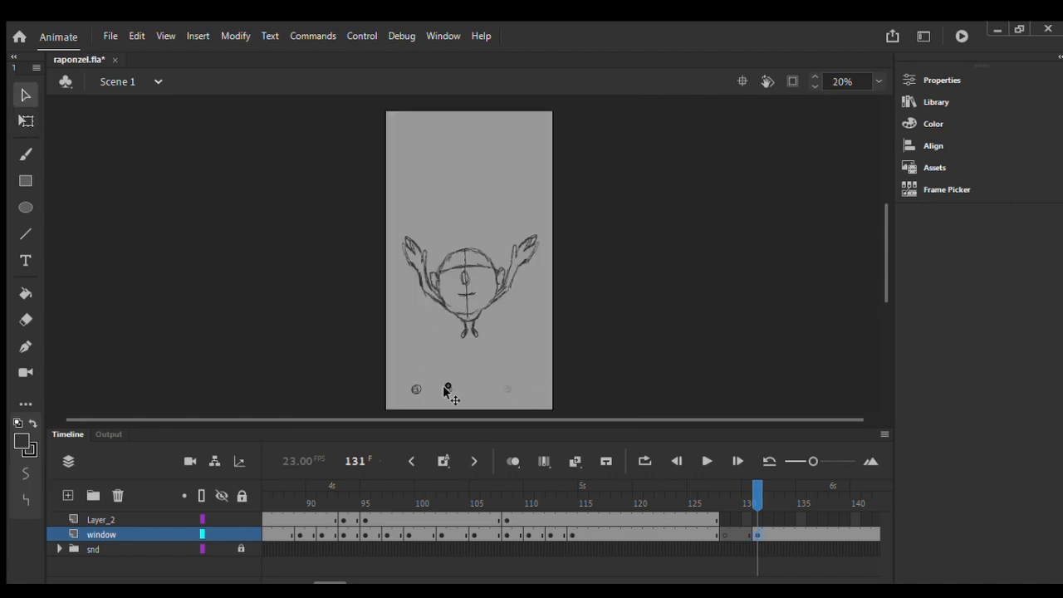
pyautogui.click(25, 154)
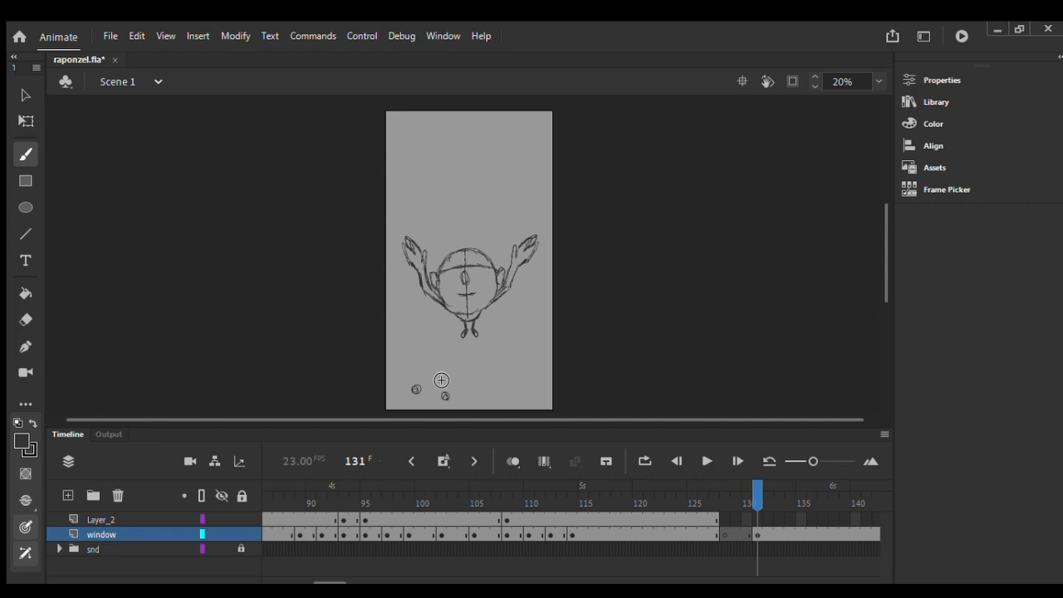
# Draw arrows with the handwritten label 'stones' by the pebbles and detail the raised hands
pyautogui.moveTo(440, 385); pyautogui.dragTo(478, 379)
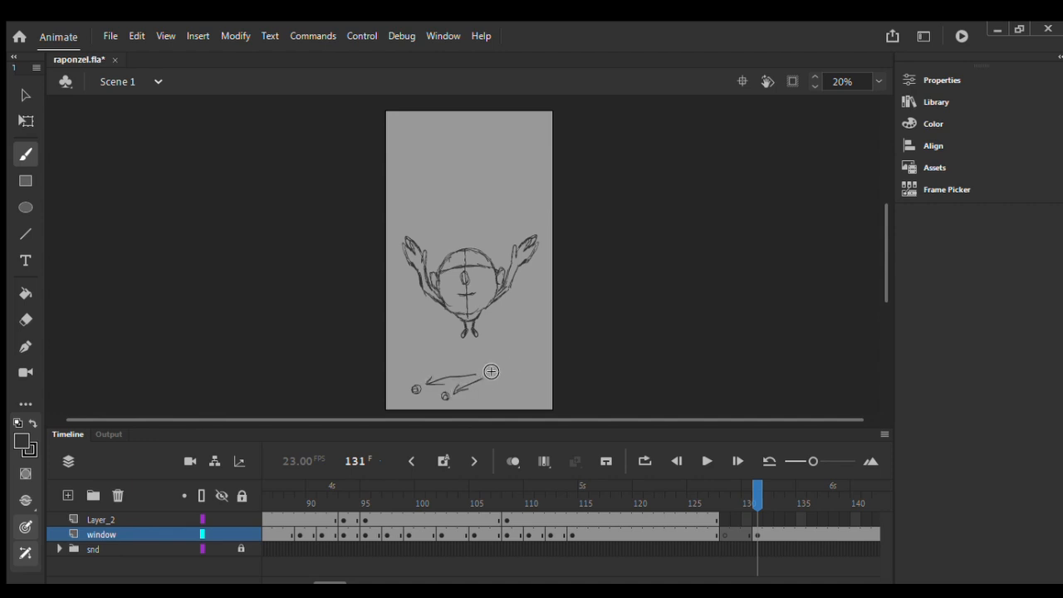
pyautogui.write('Sk')
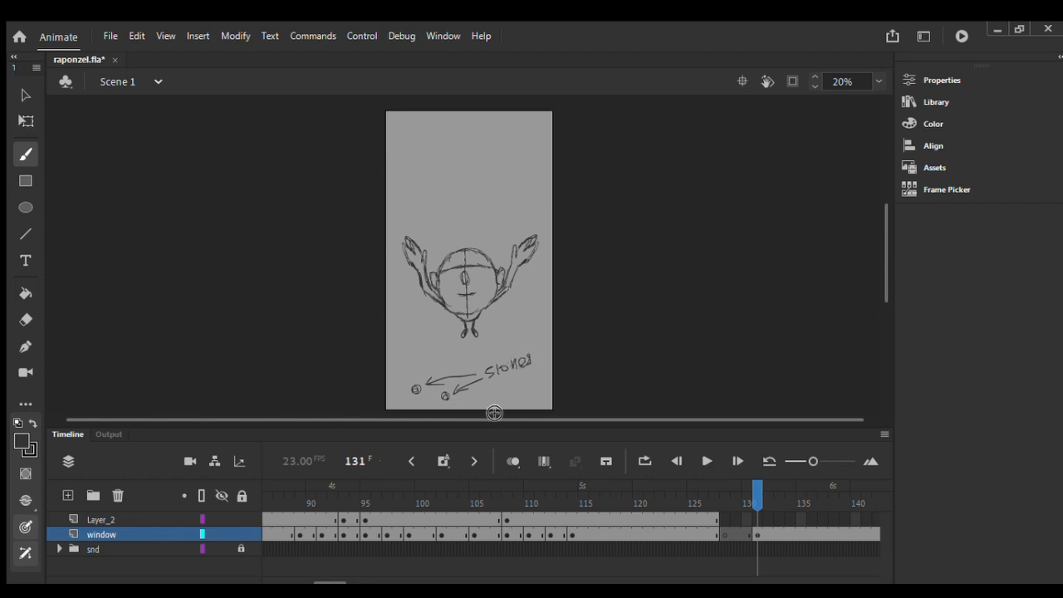
pyautogui.moveTo(501, 380)
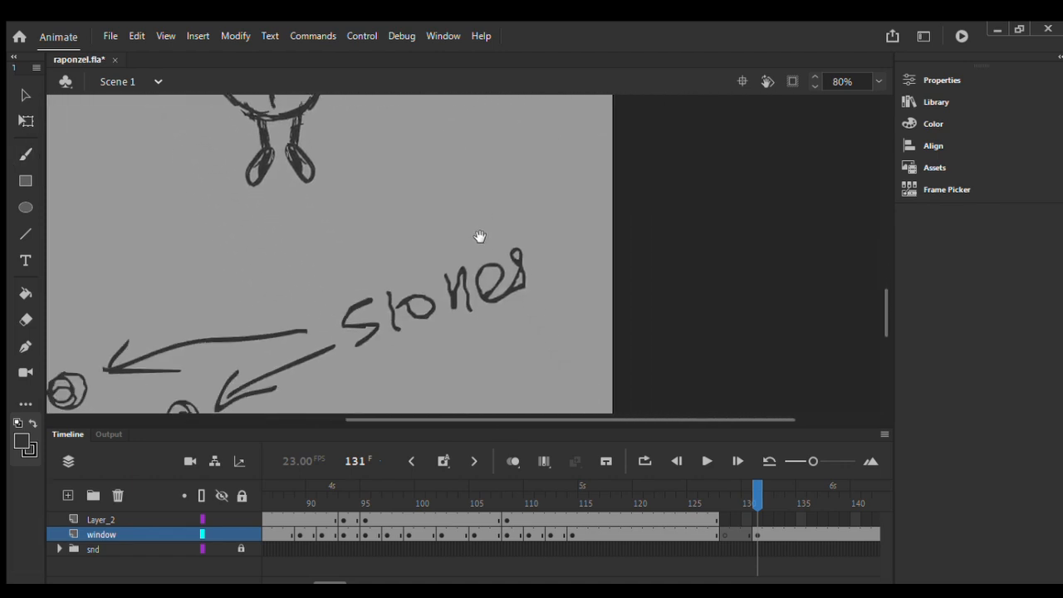
pyautogui.click(25, 155)
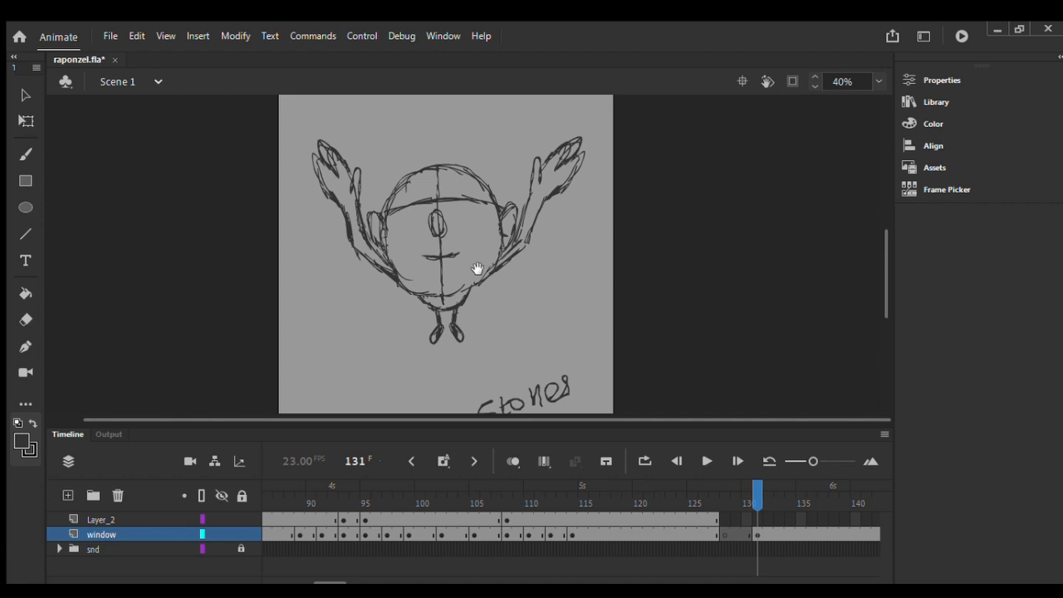
pyautogui.click(25, 155)
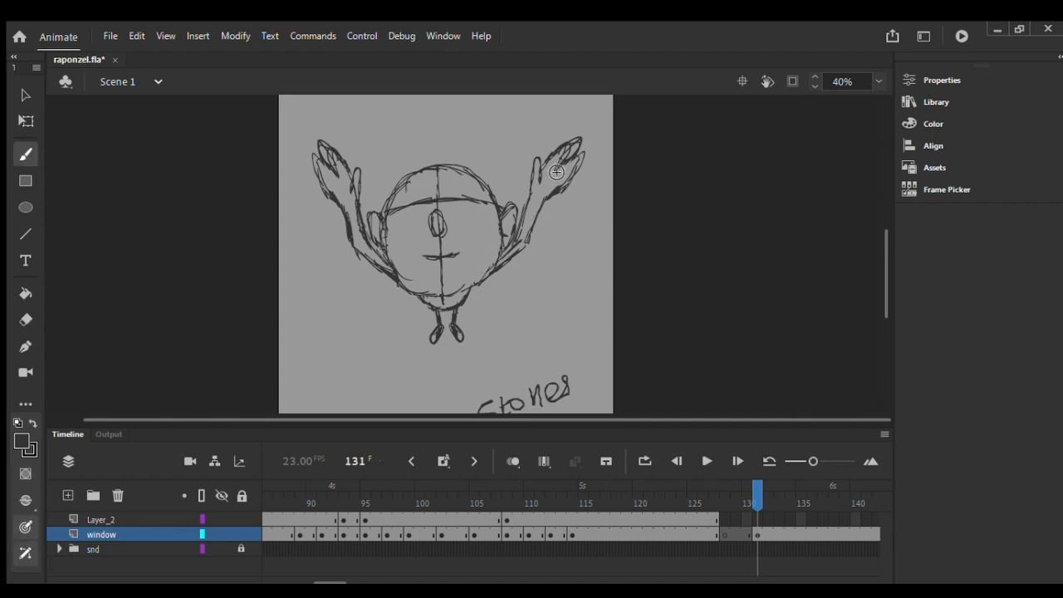
pyautogui.moveTo(548, 162)
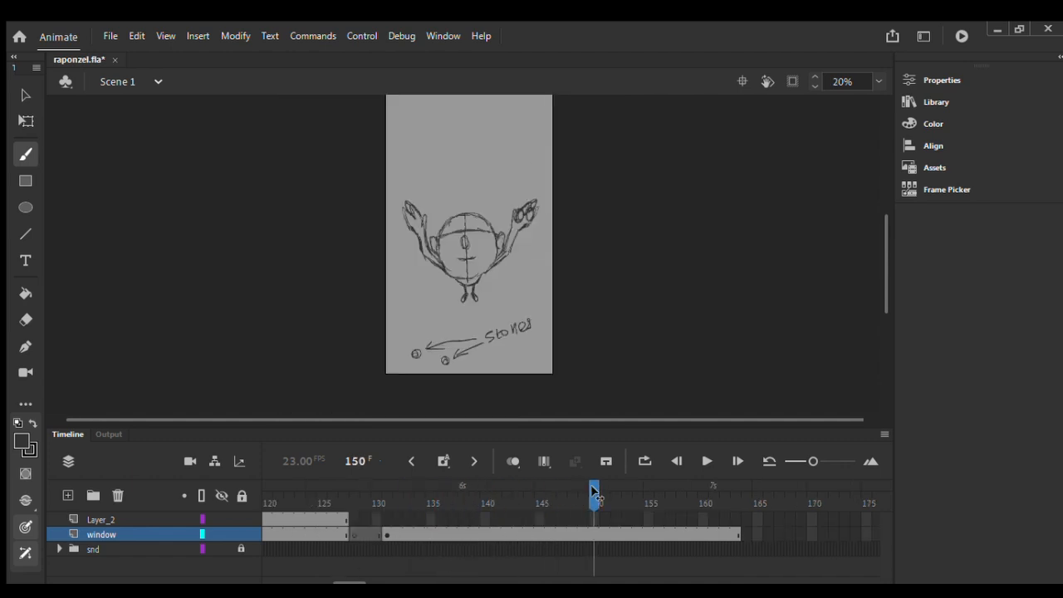
# At frame 164, brush a round head and a stick body for the new low-angle shot
pyautogui.moveTo(595, 492); pyautogui.dragTo(746, 492)
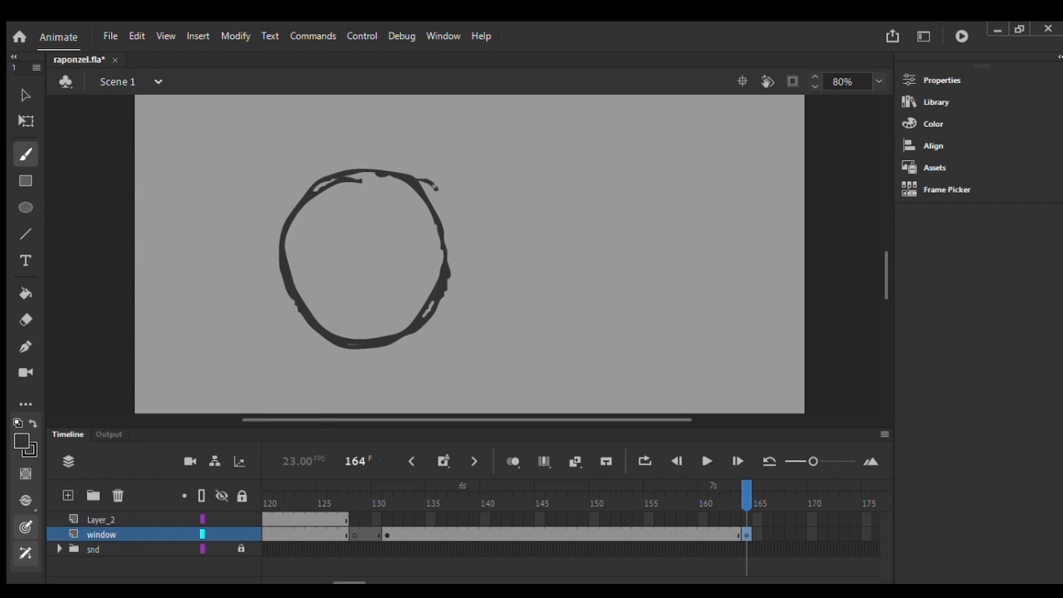
pyautogui.moveTo(432, 183); pyautogui.dragTo(446, 241)
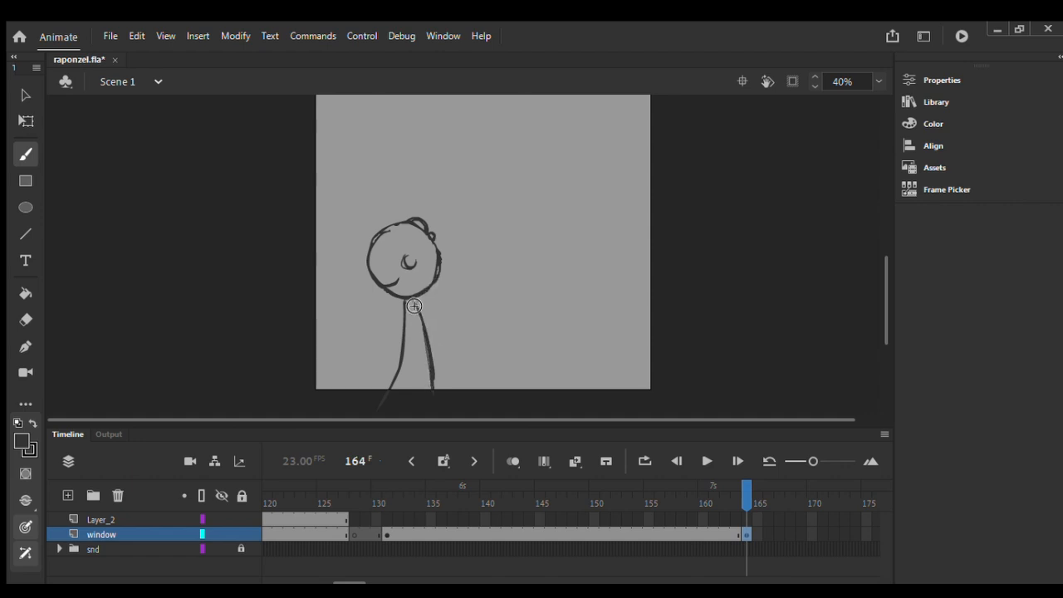
# Draw the figure's two raised arms ending in looped hands above its head
pyautogui.moveTo(415, 306); pyautogui.dragTo(448, 289)
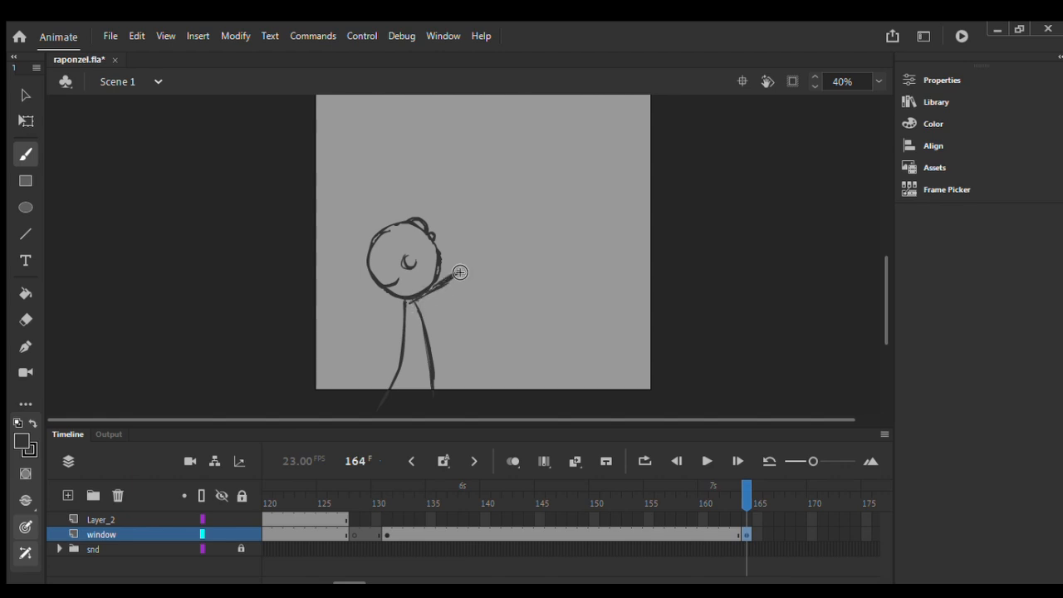
pyautogui.moveTo(458, 273); pyautogui.dragTo(466, 208)
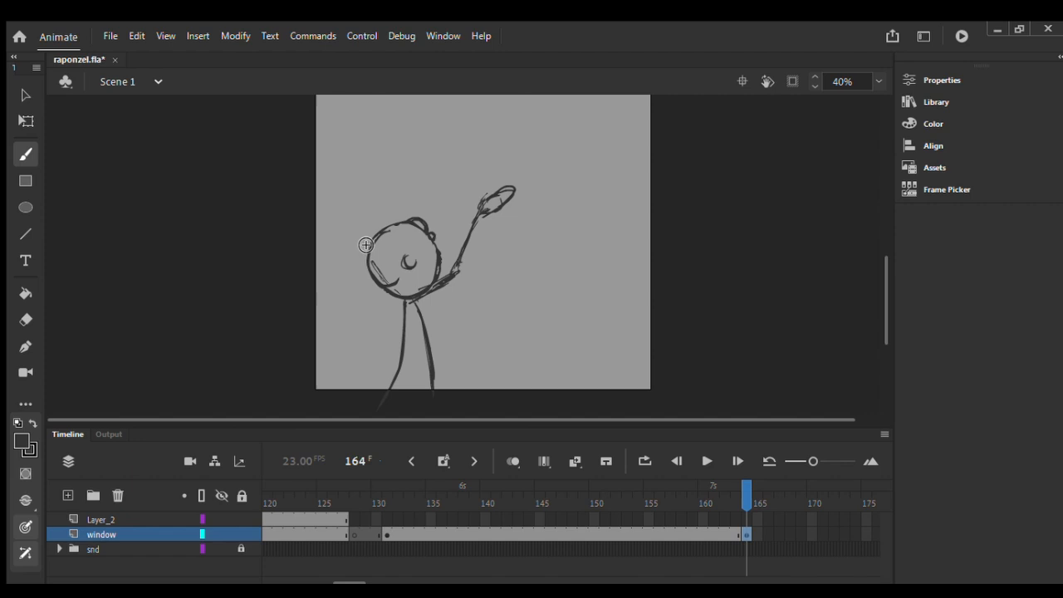
pyautogui.moveTo(366, 246); pyautogui.dragTo(329, 176)
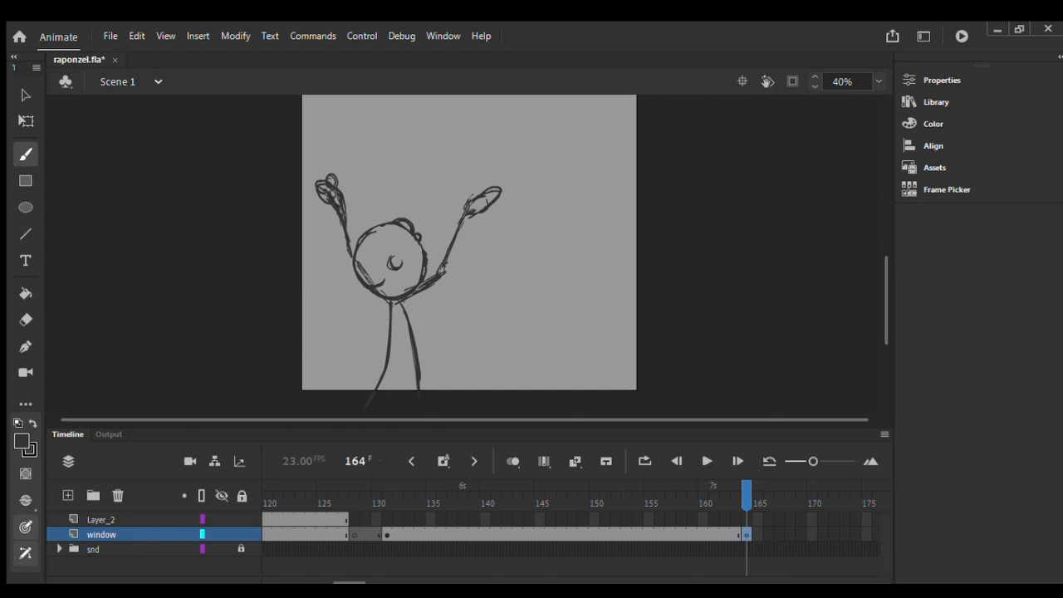
pyautogui.moveTo(382, 129)
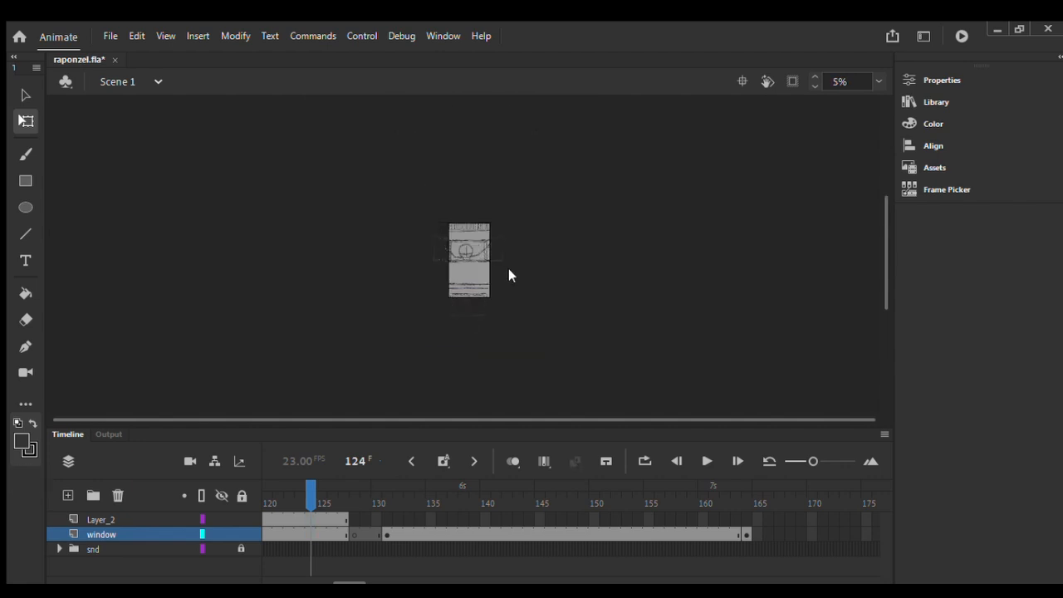
# Copy the window artwork at frame 124 and paste it into frame 164 on Layer_2
pyautogui.click(468, 262)
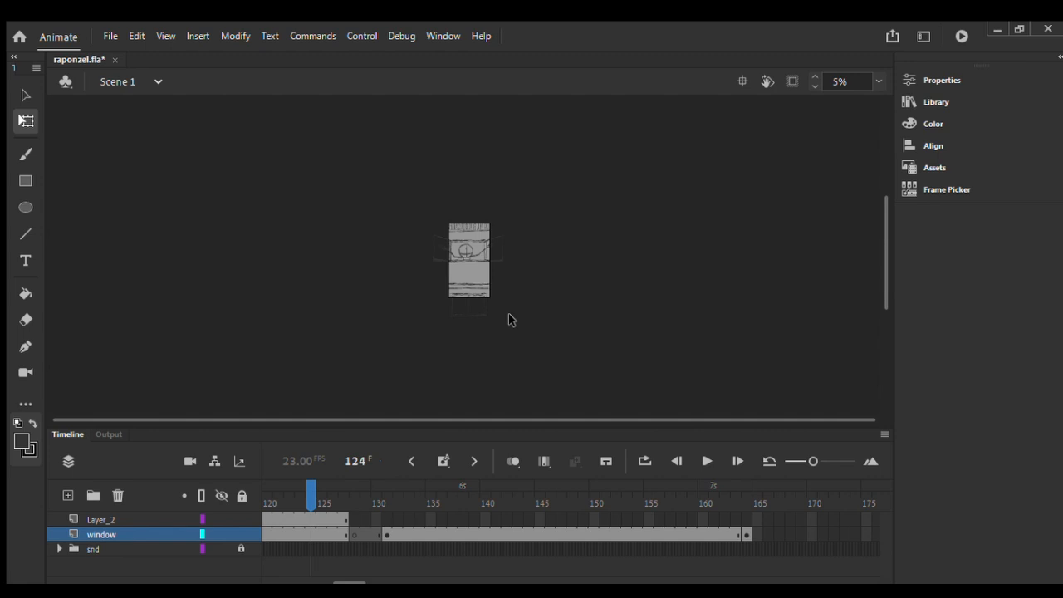
pyautogui.click(469, 269)
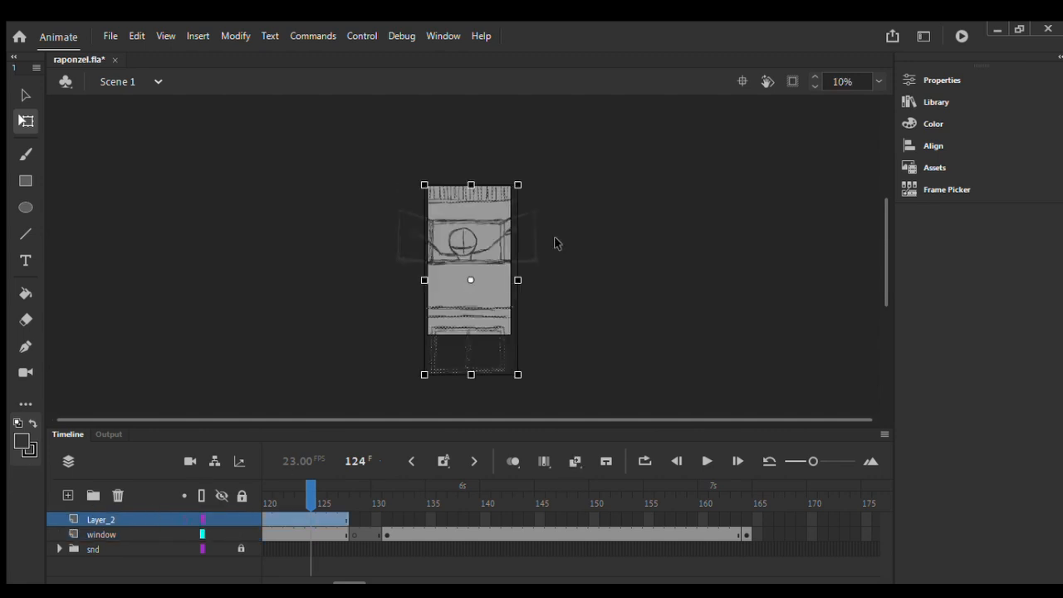
pyautogui.click(746, 501)
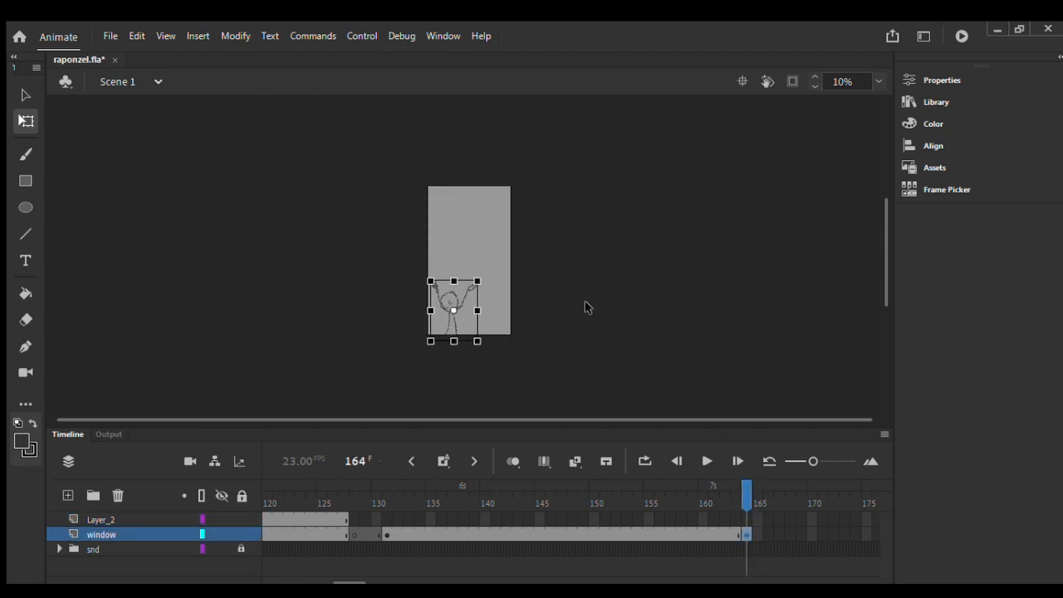
pyautogui.click(100, 518)
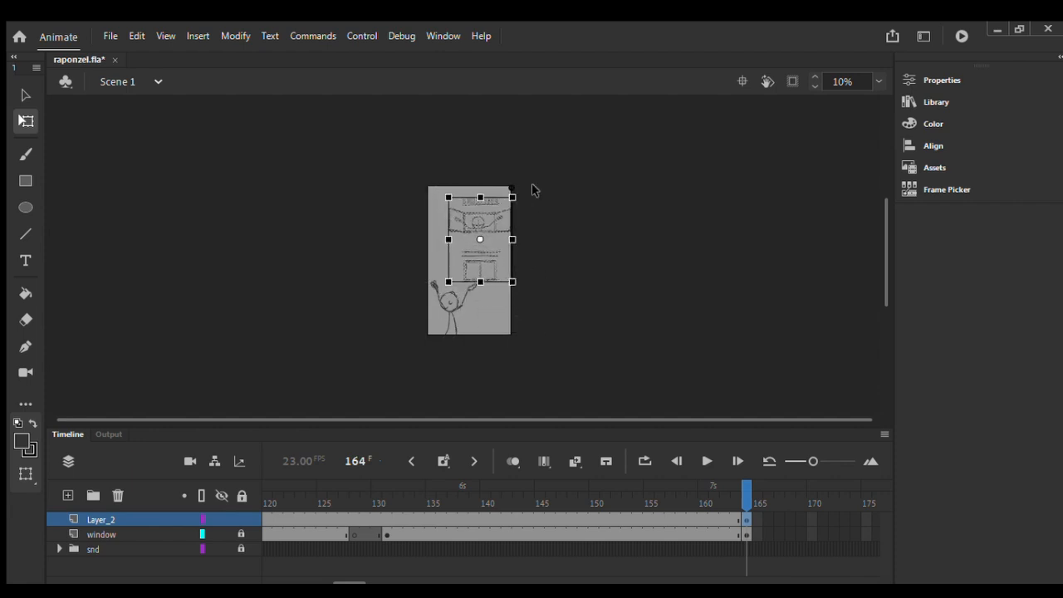
# Place the pasted window above the figure and brush wall and ledge lines around it
pyautogui.click(842, 79)
pyautogui.write('20')
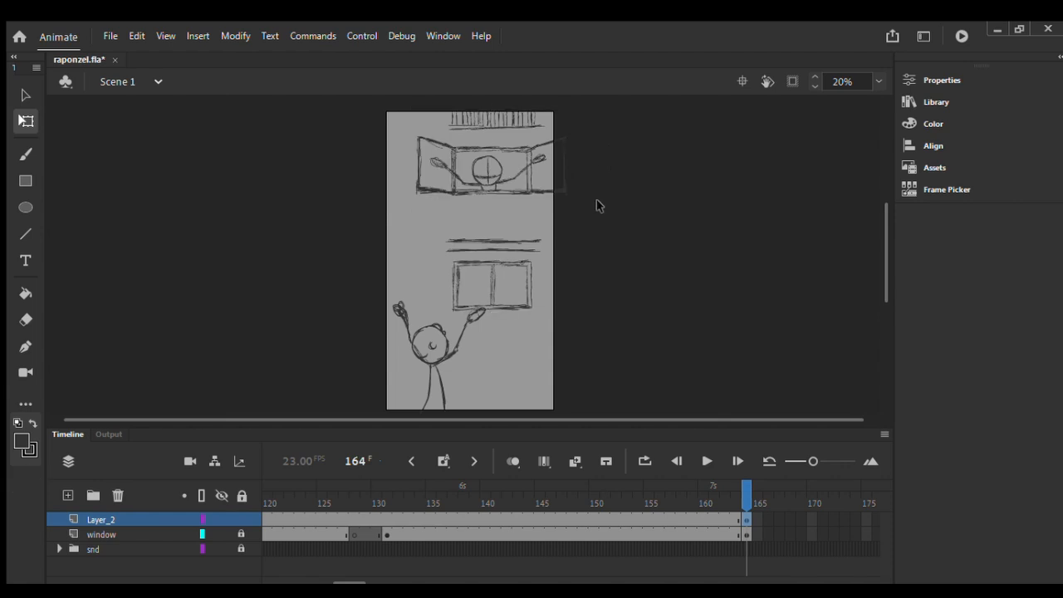
pyautogui.click(25, 155)
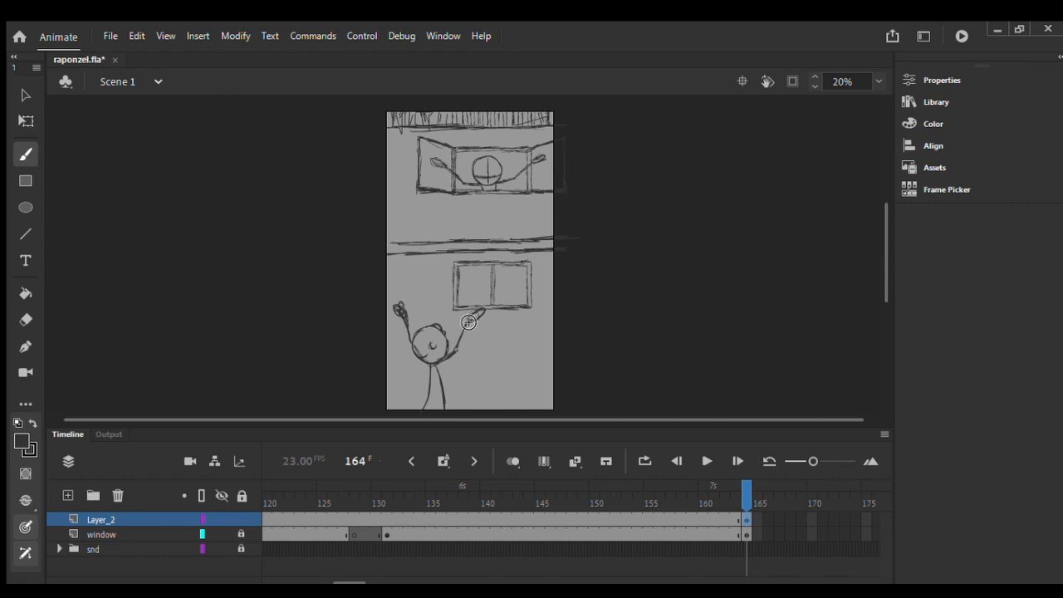
pyautogui.moveTo(542, 336)
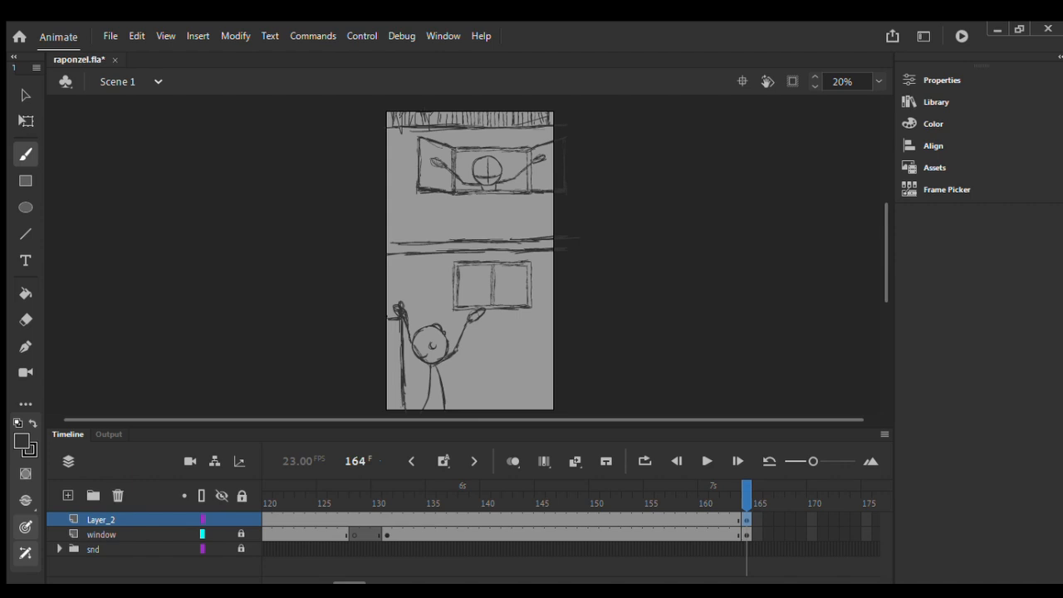
pyautogui.moveTo(408, 403)
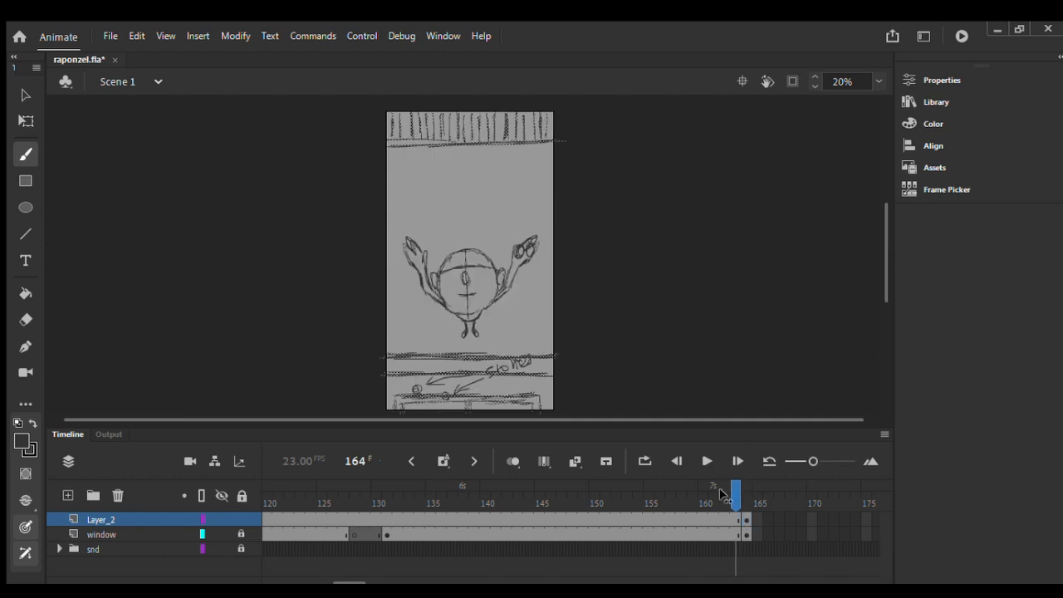
# Extend the window layer's frame 164 span past frame 170 and play back the storyboard
pyautogui.click(745, 490)
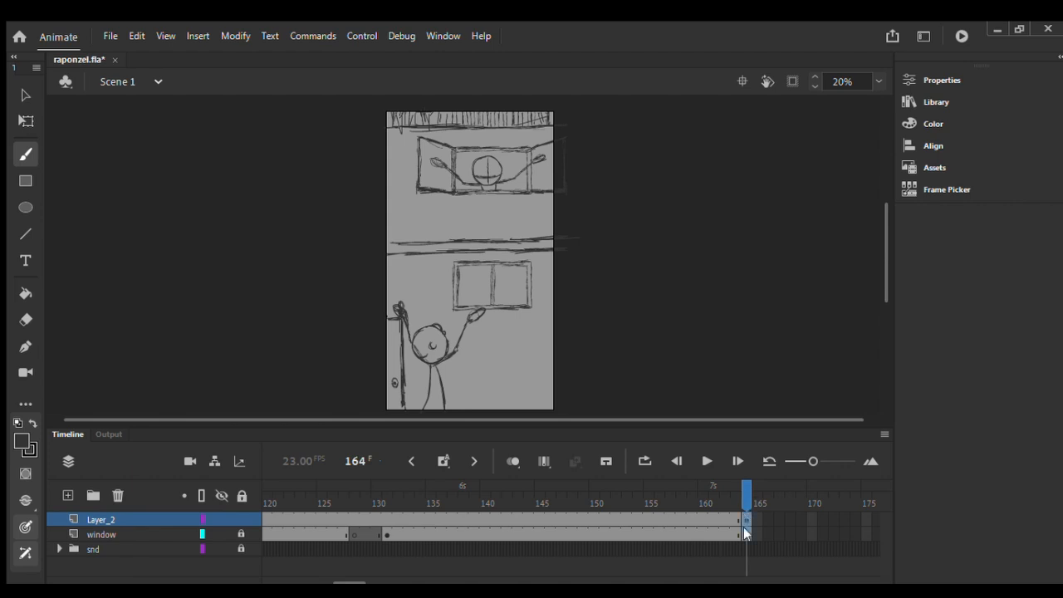
pyautogui.click(101, 535)
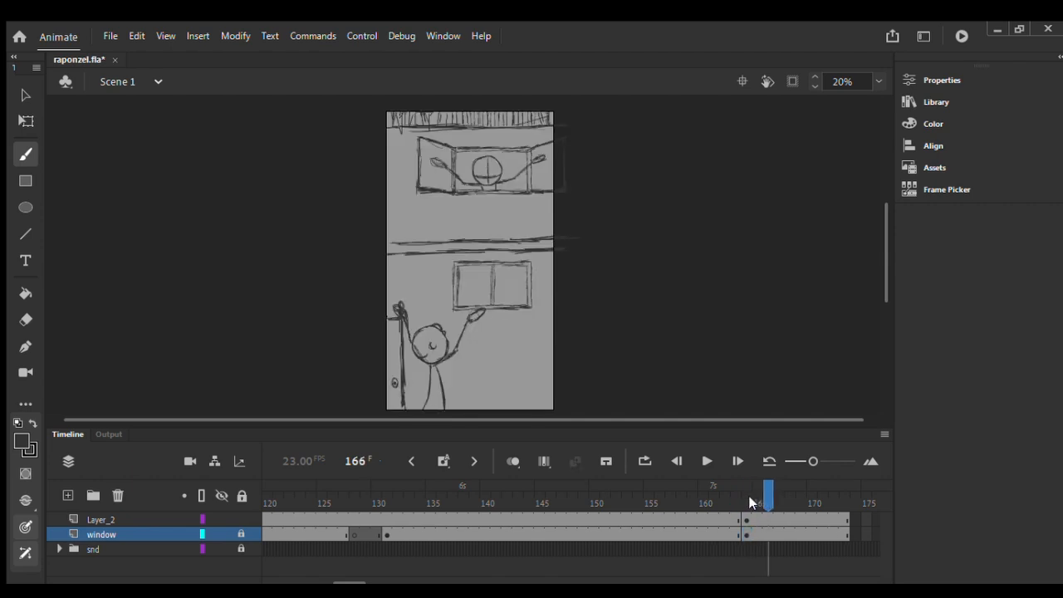
pyautogui.moveTo(768, 492); pyautogui.dragTo(756, 492)
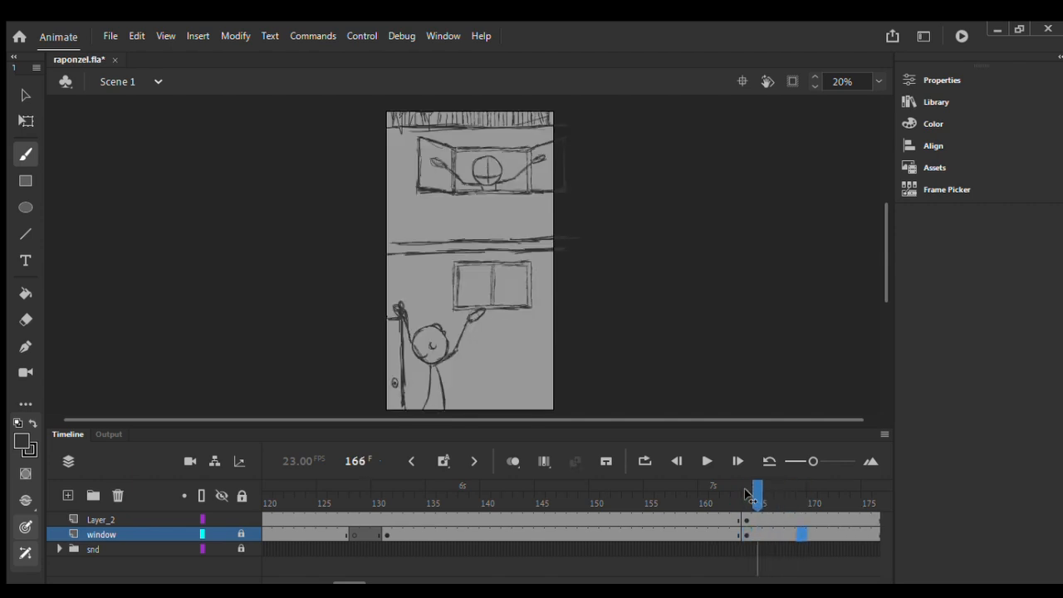
pyautogui.click(678, 462)
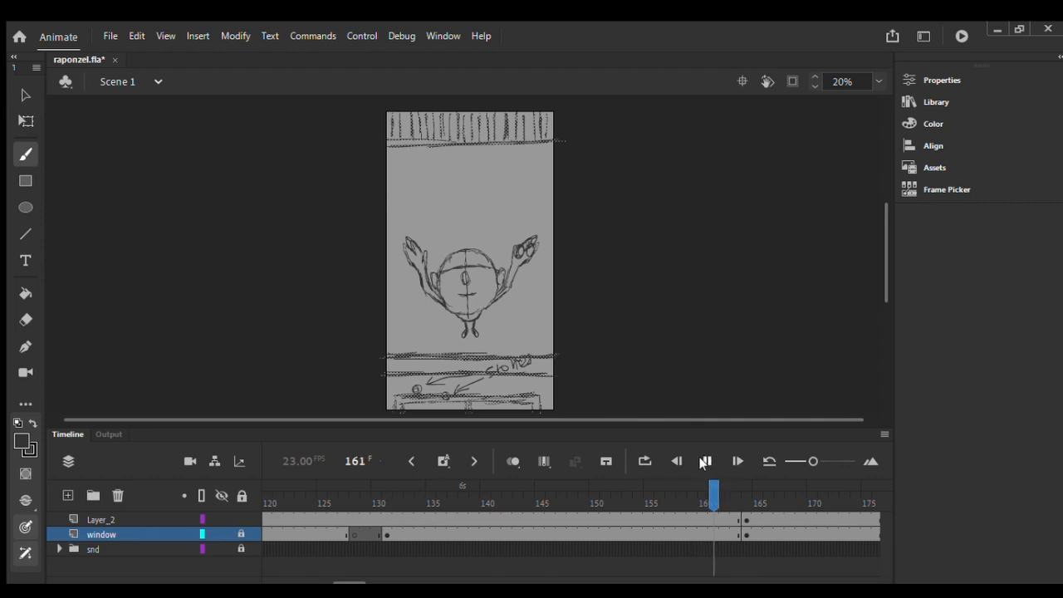